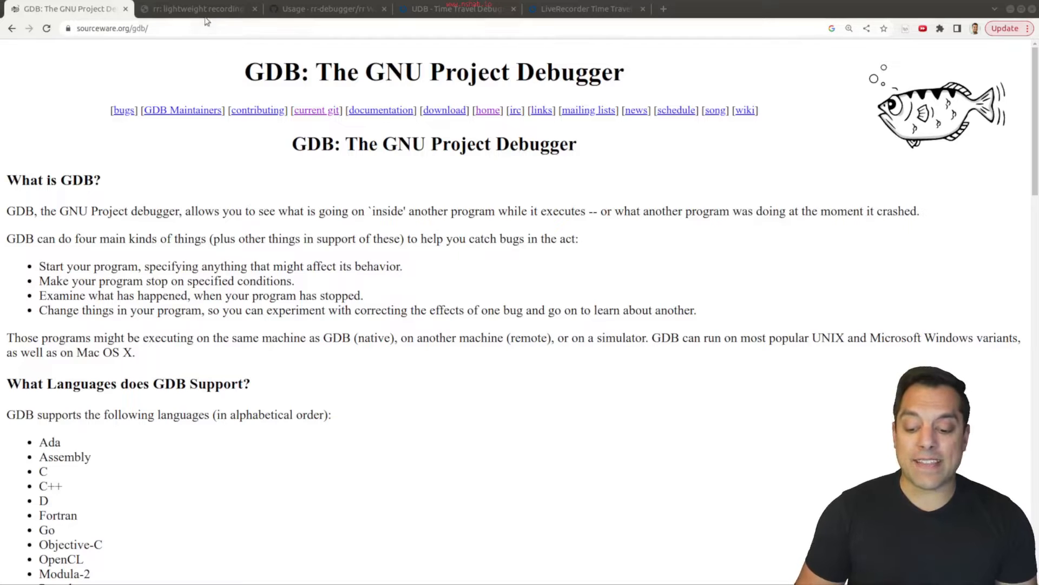
# Step: Switch to the rr project tab and scroll down to the rr features section
pyautogui.click(195, 9)
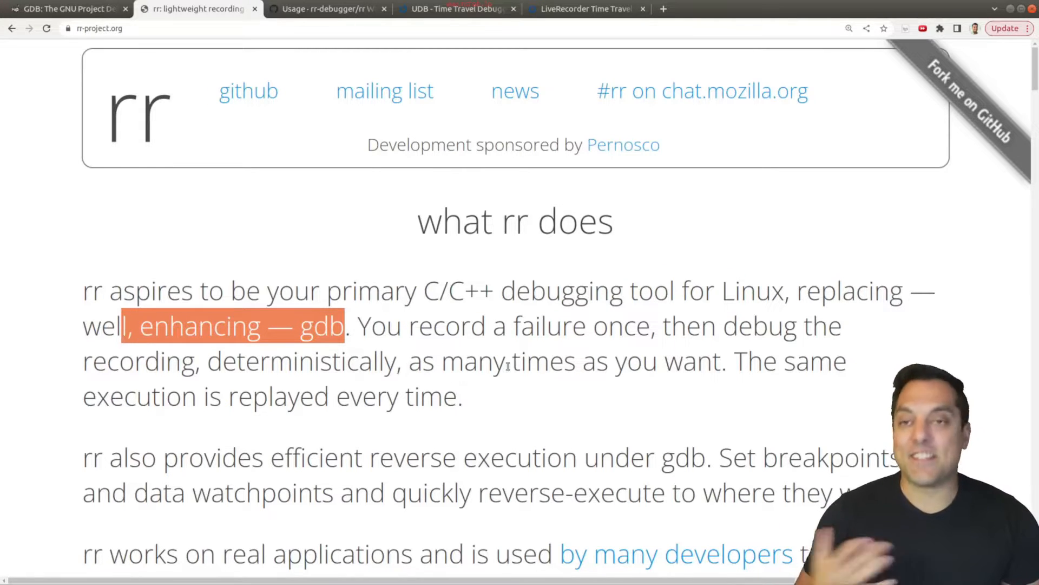
pyautogui.scroll(-3)
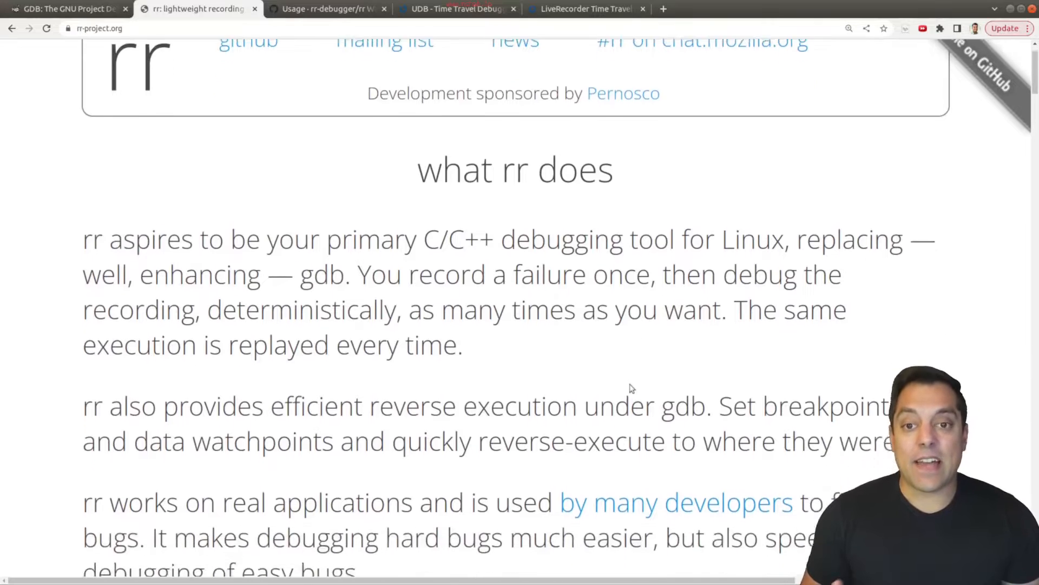
pyautogui.scroll(-3)
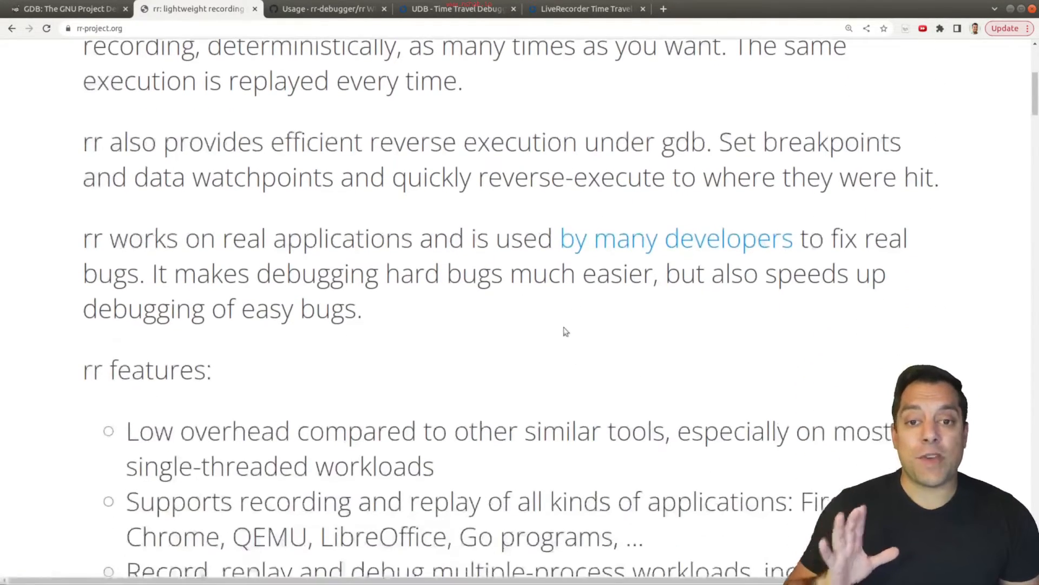
pyautogui.scroll(-3)
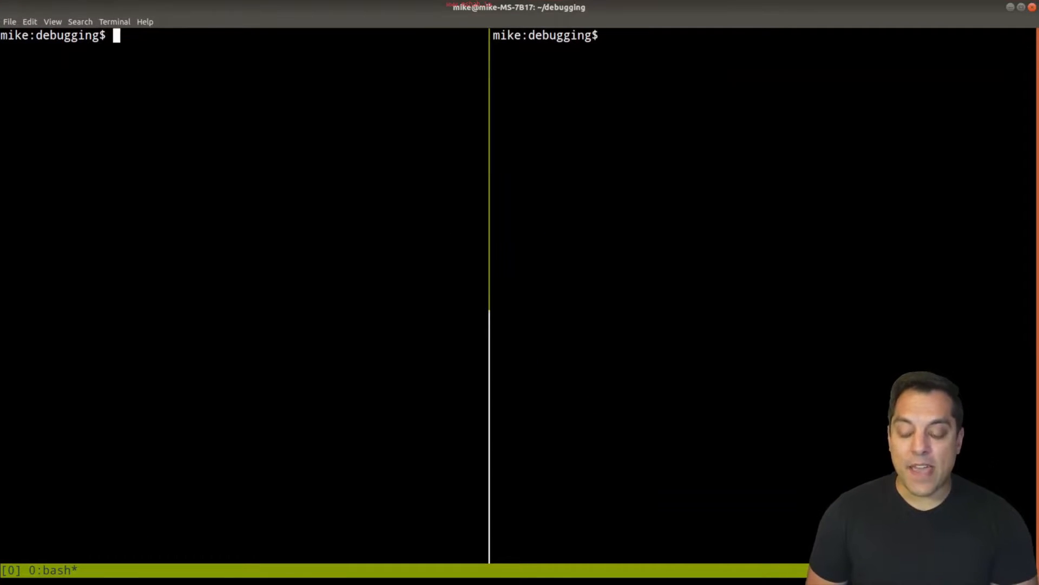
# Step: Open replay.cpp in vim and switch the terminal to the BigFont profile
pyautogui.write('vim replay.cpp')
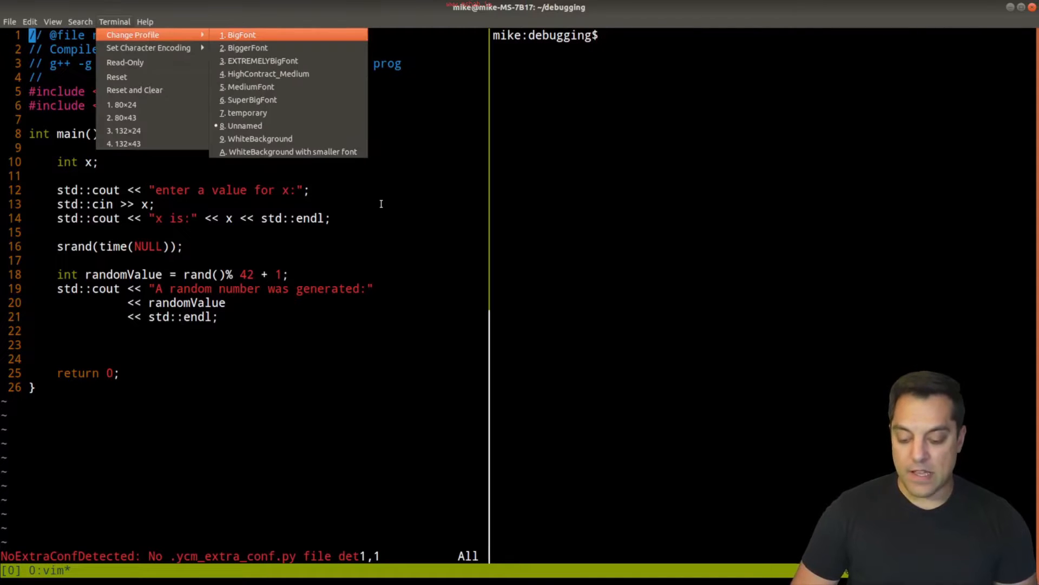
pyautogui.click(240, 34)
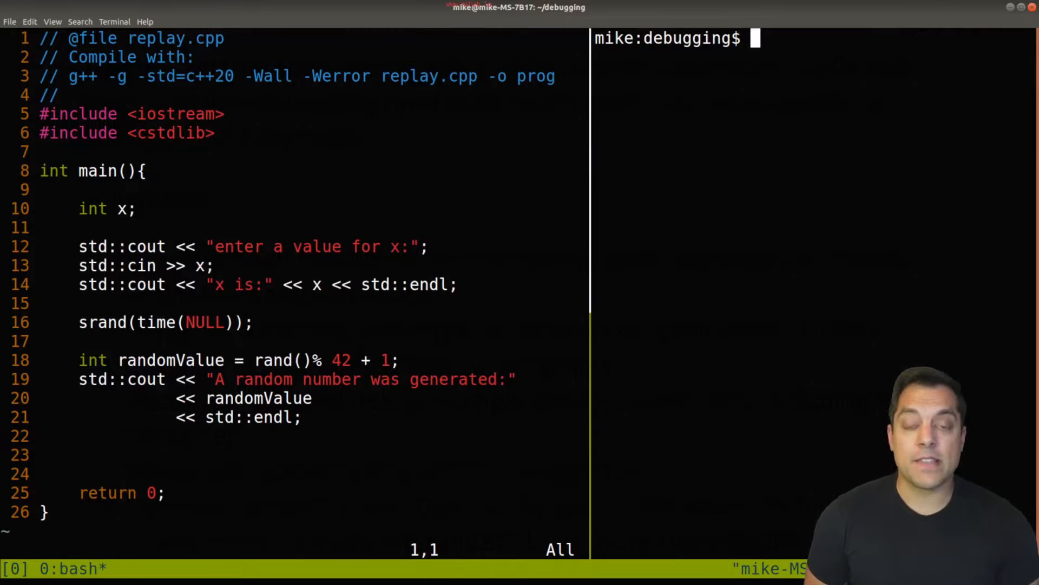
# Step: Run sudo apt-get install rr in the right-hand shell pane
pyautogui.write('sudo ap')
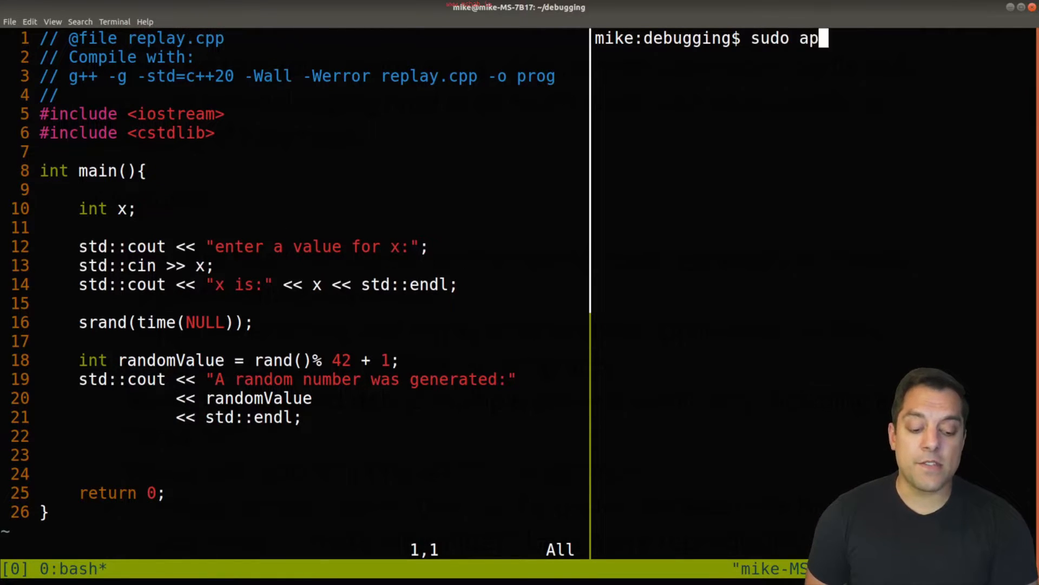
pyautogui.write('t-get install rr')
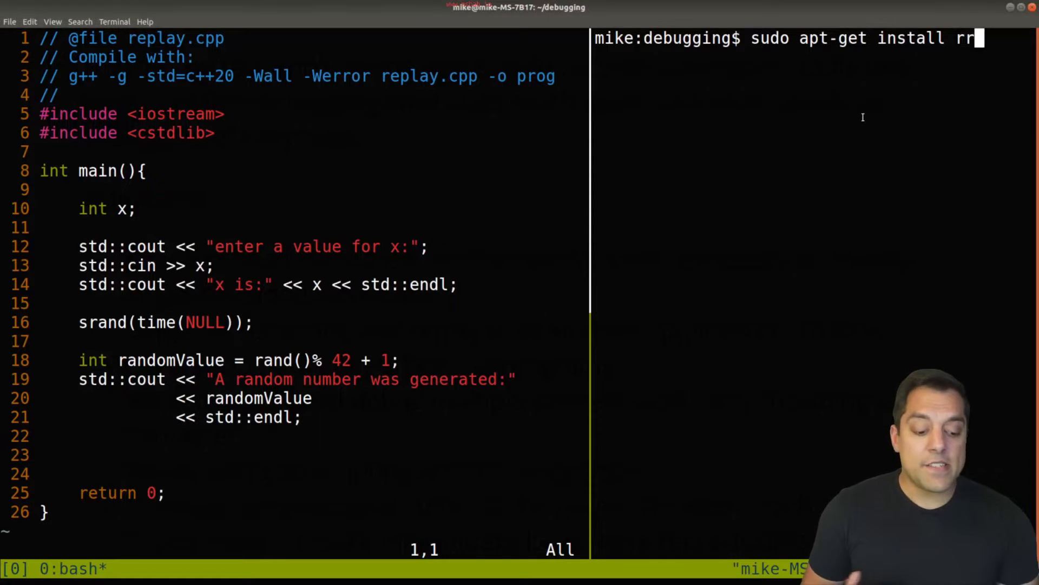
pyautogui.press('Return')
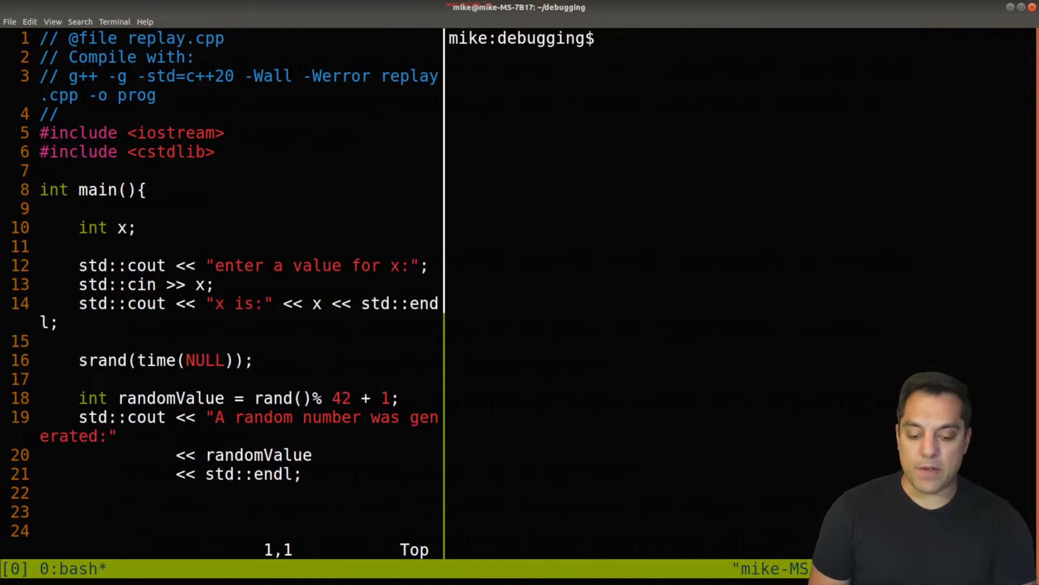
# Step: Compile replay.cpp into prog with g++ -g -std=c++20 -Wall -Werror
pyautogui.write('g++ -g')
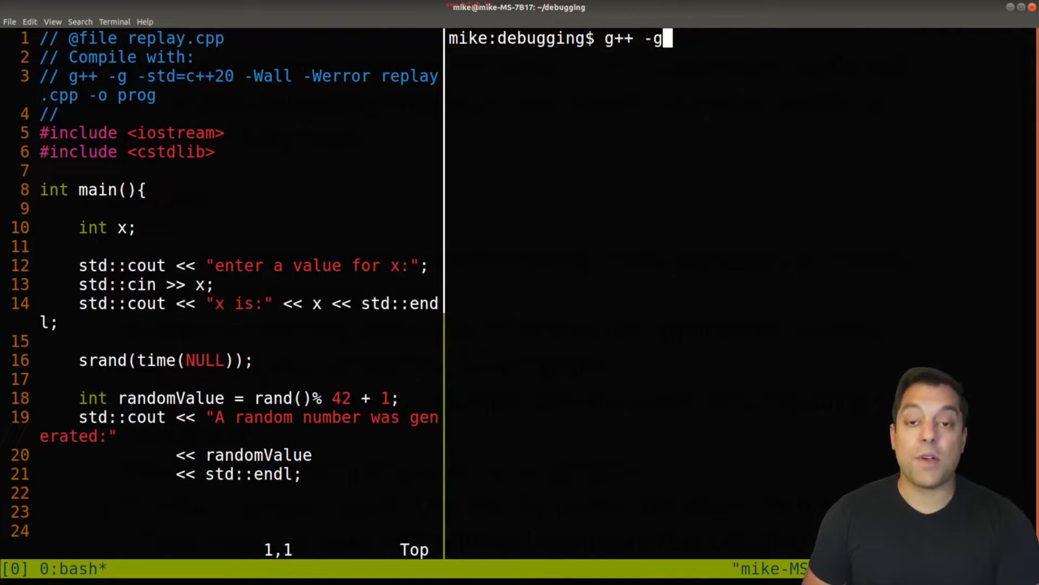
pyautogui.write('-')
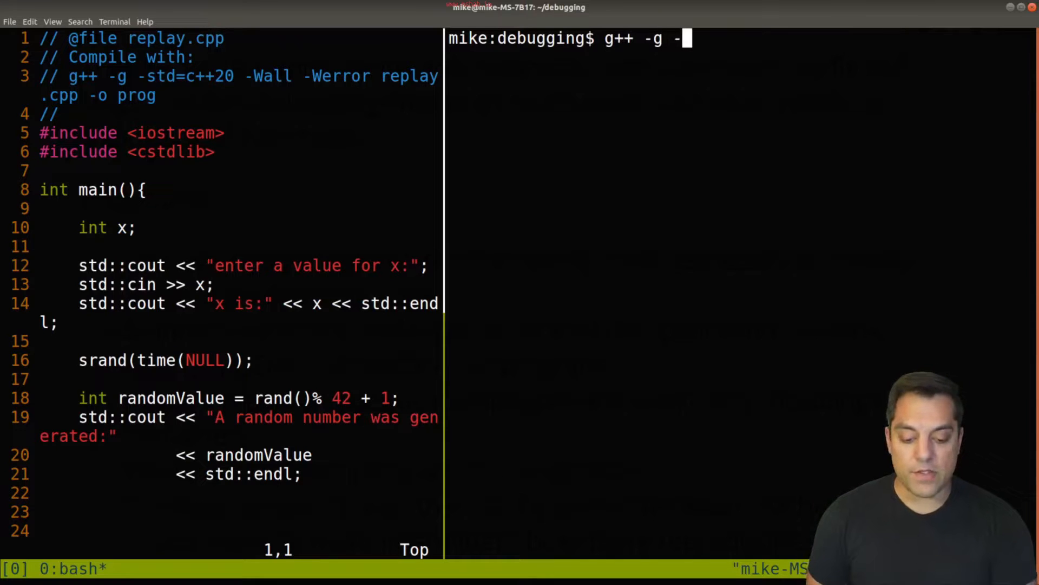
pyautogui.write('std=c++20')
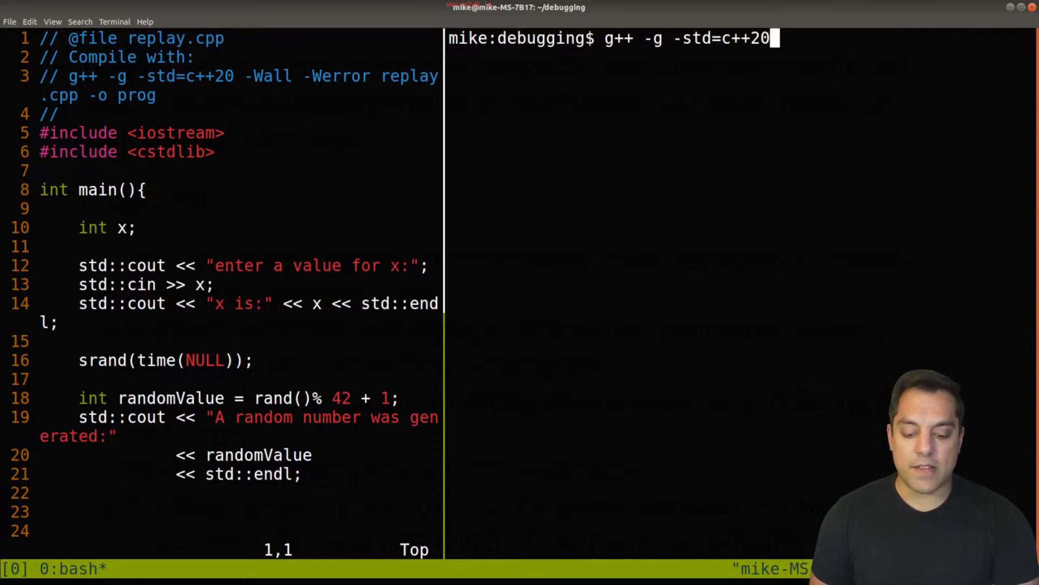
pyautogui.write('-Wall')
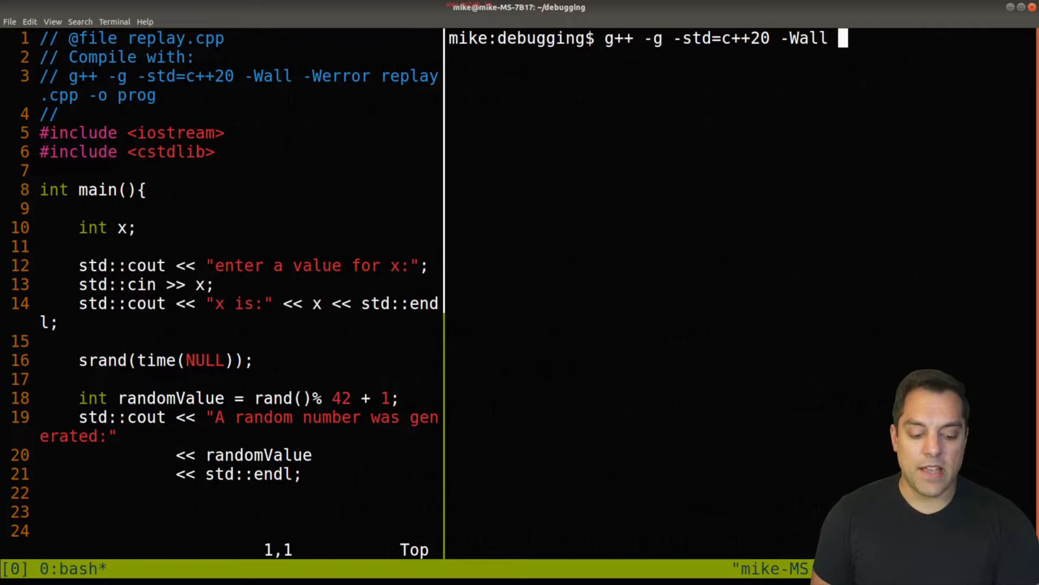
pyautogui.write('-Werror')
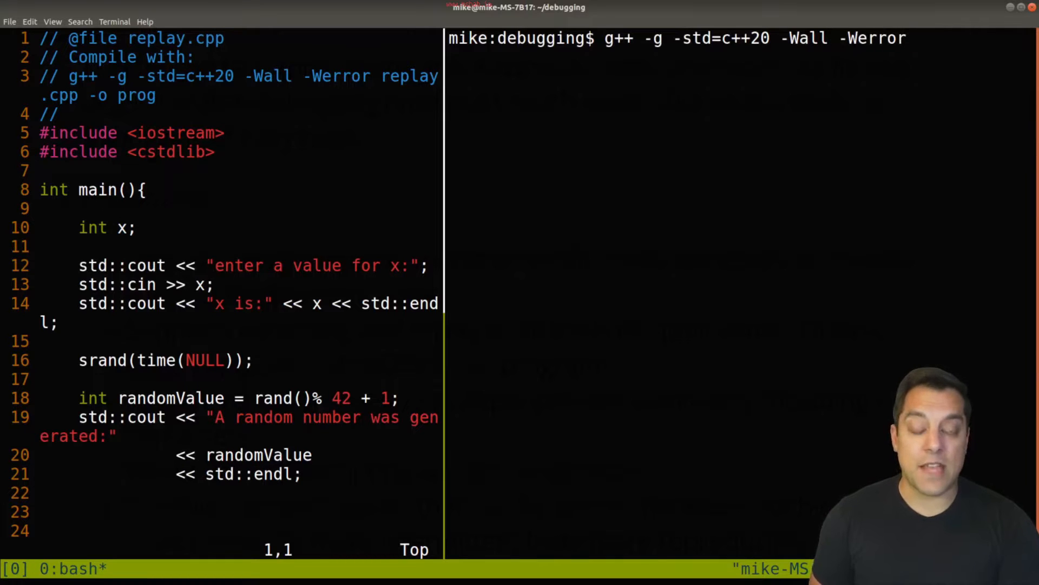
pyautogui.write('replay.cpp')
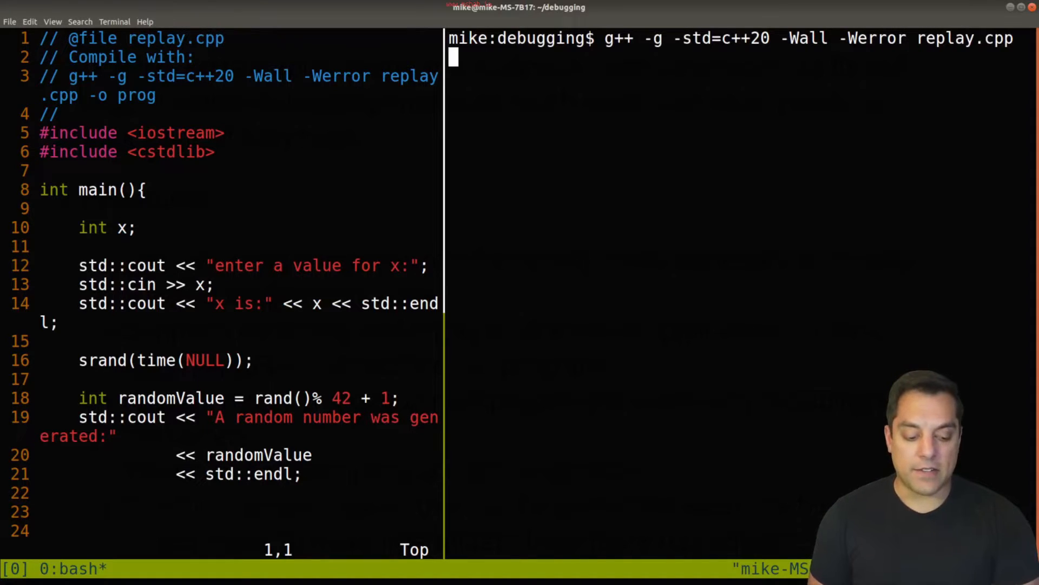
pyautogui.write('-o prog')
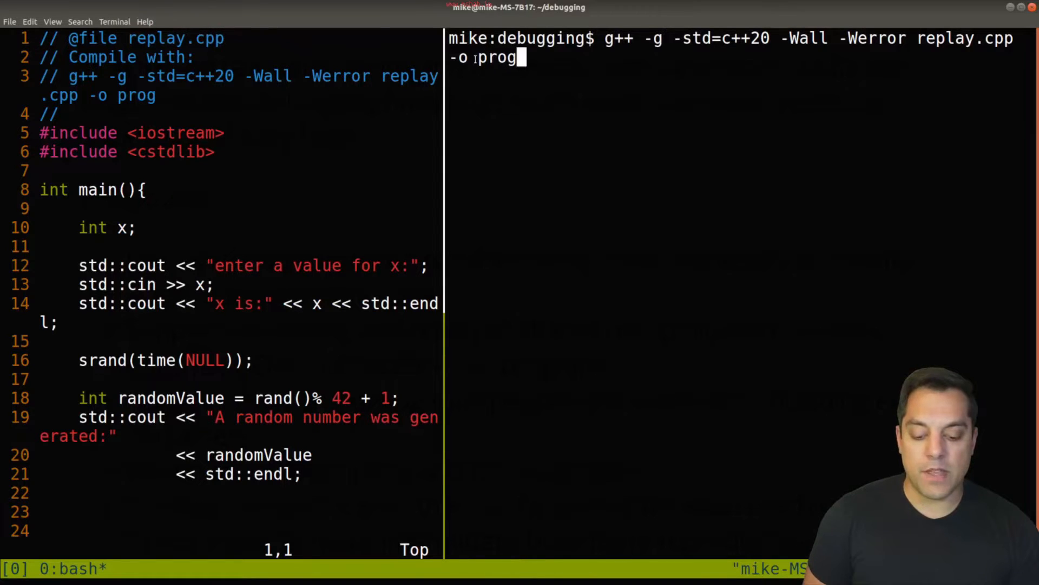
pyautogui.press('Return')
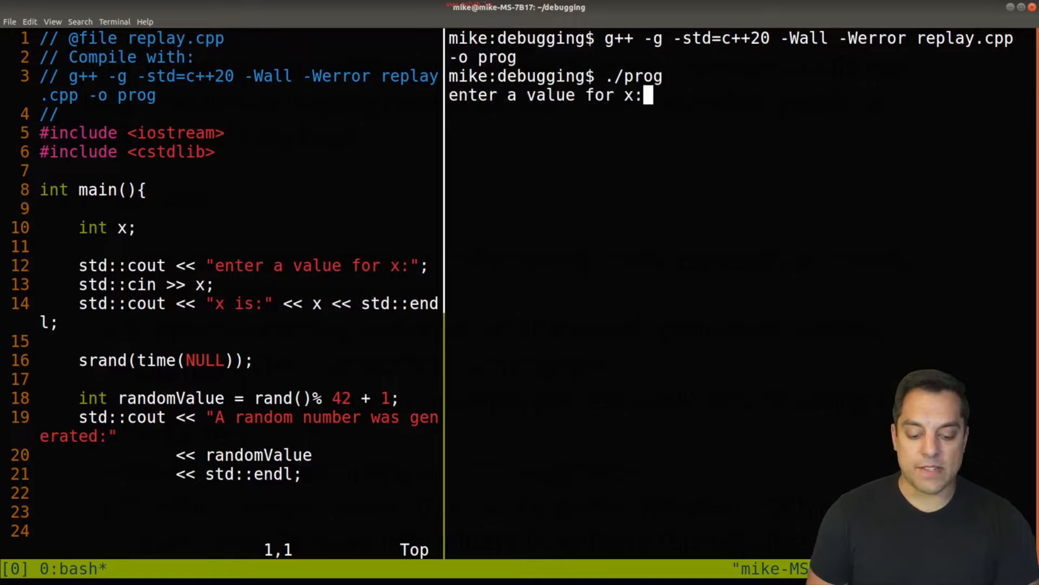
# Step: Enter 100 for x, then rerun prog with the junk input 230ug329g'23523523'
pyautogui.write('100')
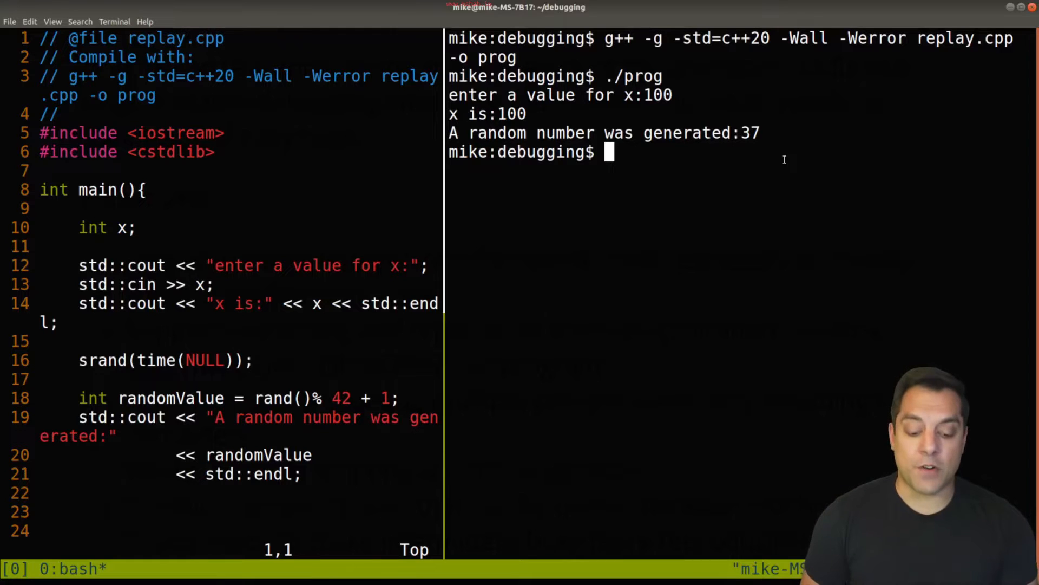
pyautogui.press('Up')
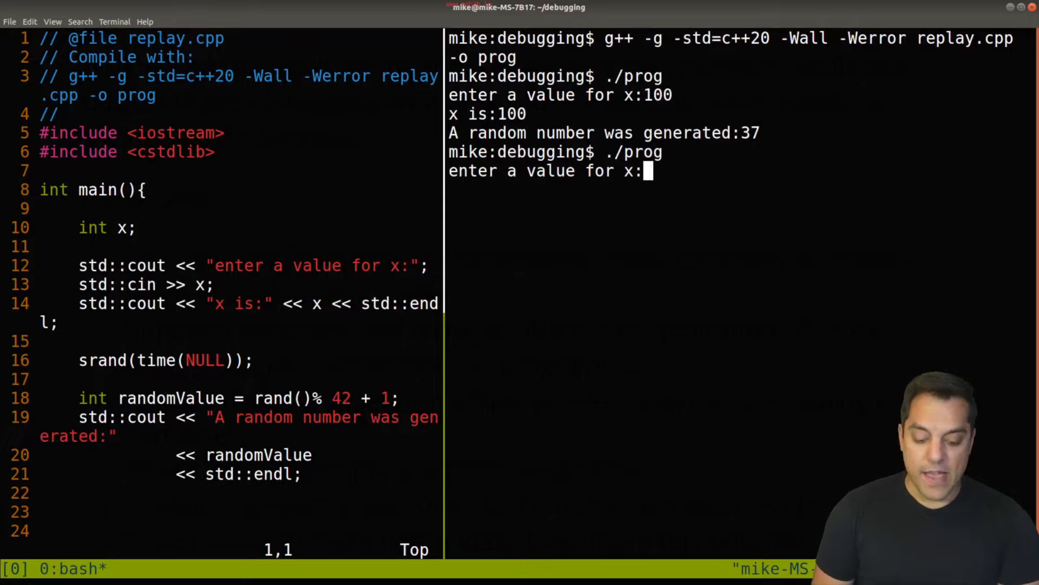
pyautogui.write("230ug329g'23523523'")
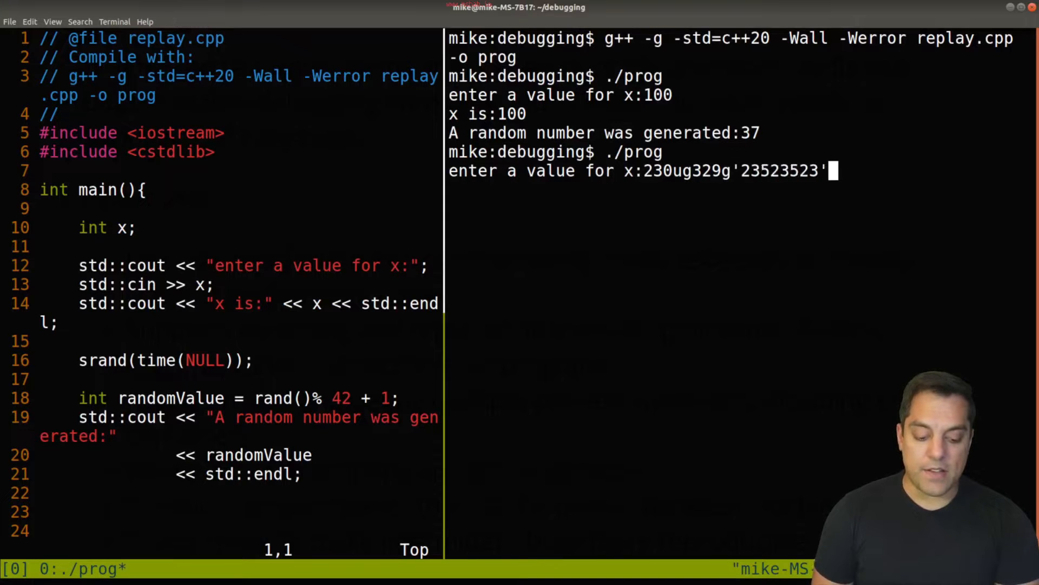
pyautogui.press('Return')
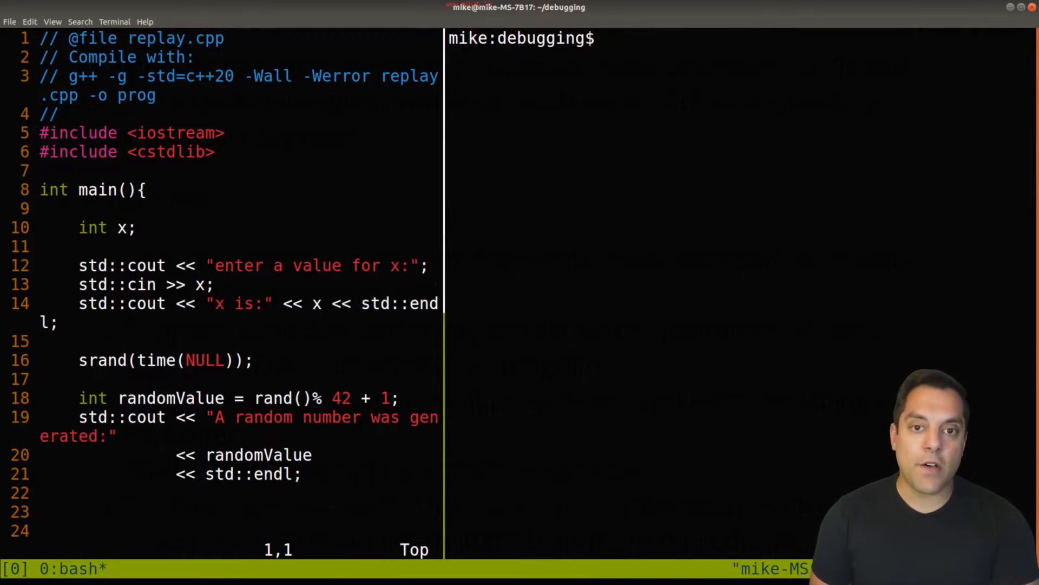
# Step: Try recording the program without sudo using rr record ./prog
pyautogui.write('rr re')
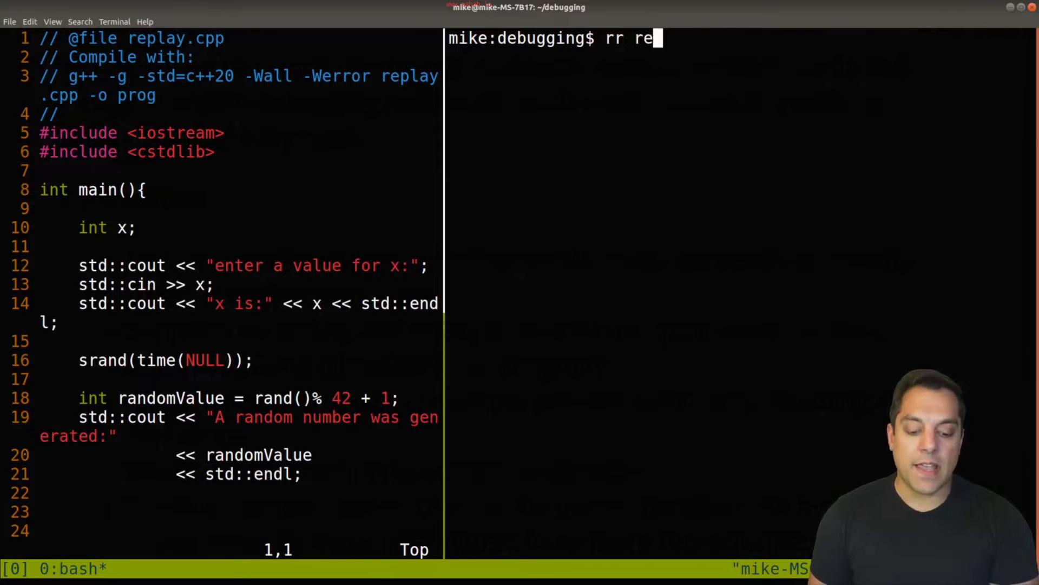
pyautogui.write('cord ./p')
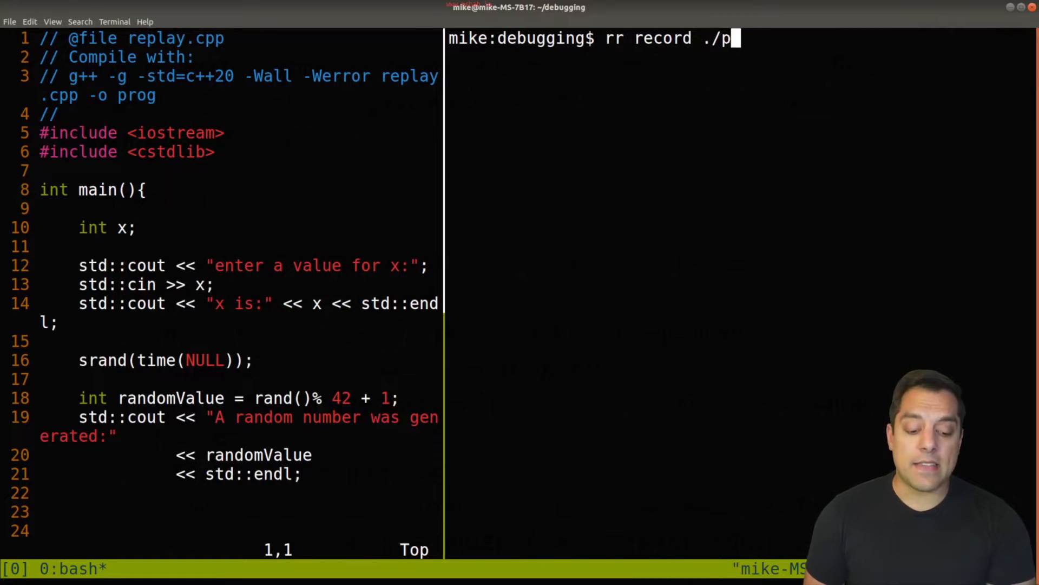
pyautogui.write('rog')
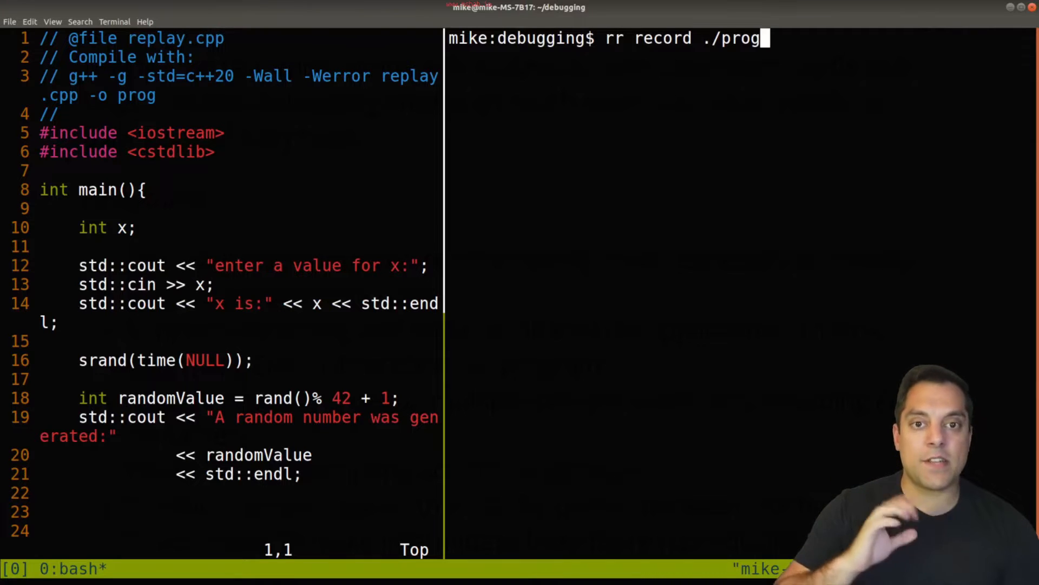
pyautogui.press('Return')
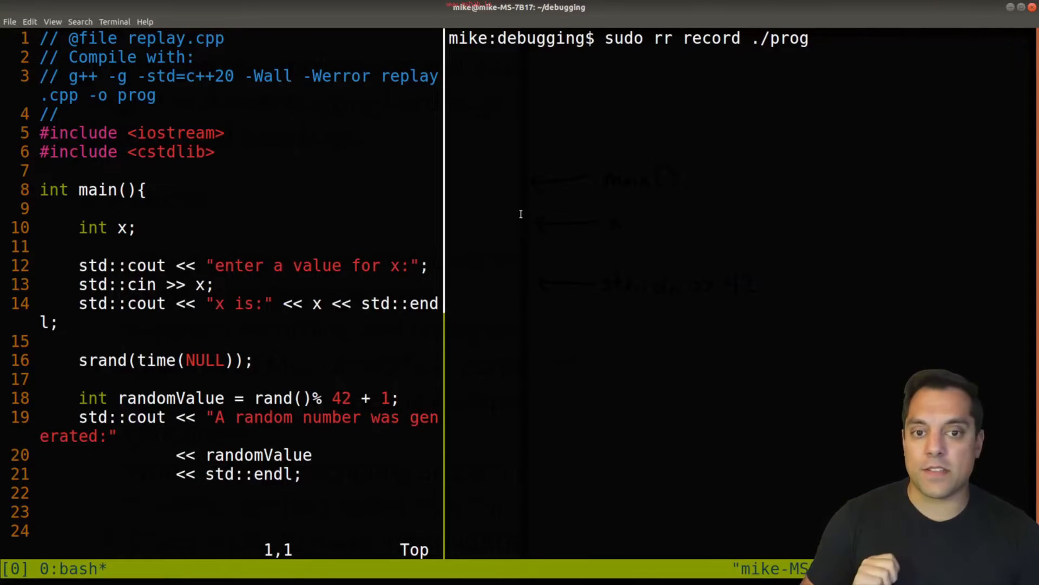
# Step: Launch the rr recording of prog with sudo and the -n option
pyautogui.press('Return')
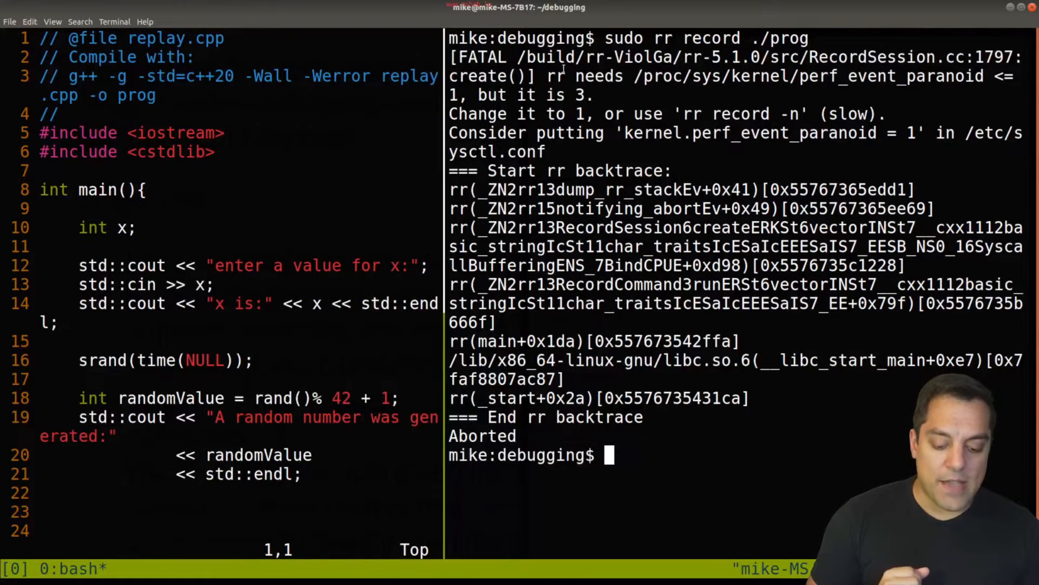
pyautogui.doubleClick(581, 76)
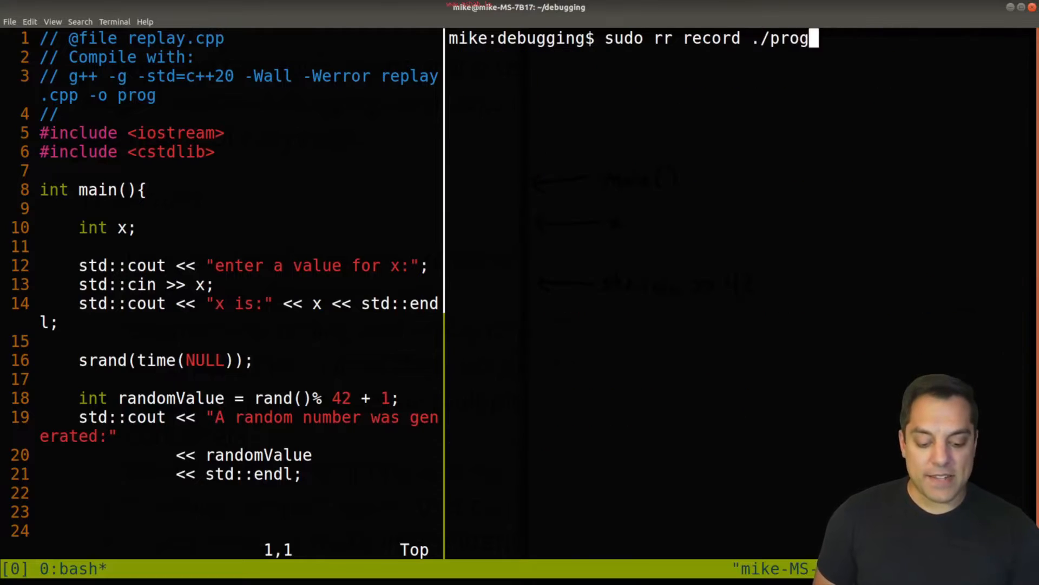
pyautogui.write('-n')
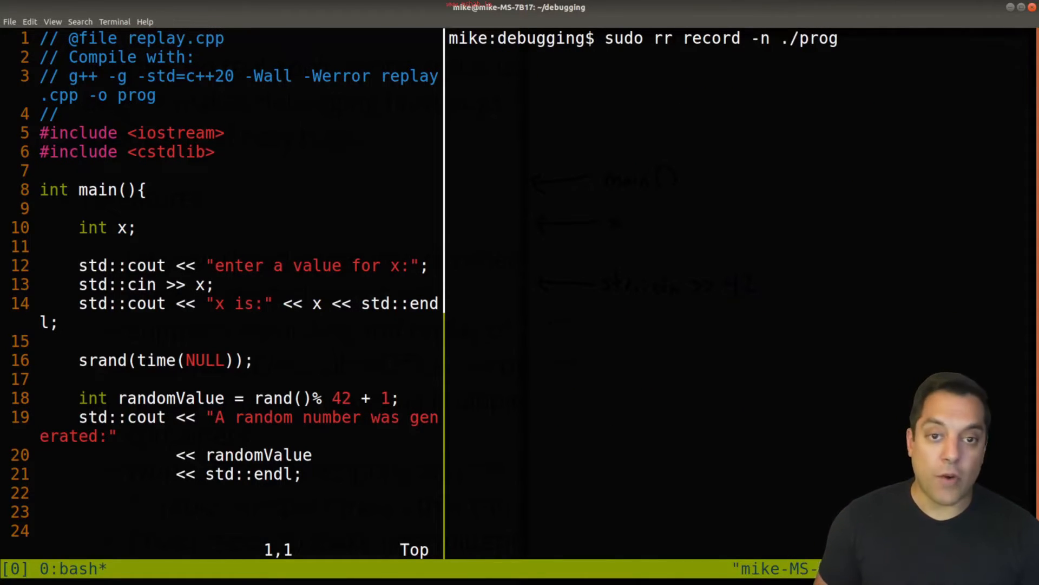
pyautogui.write('(')
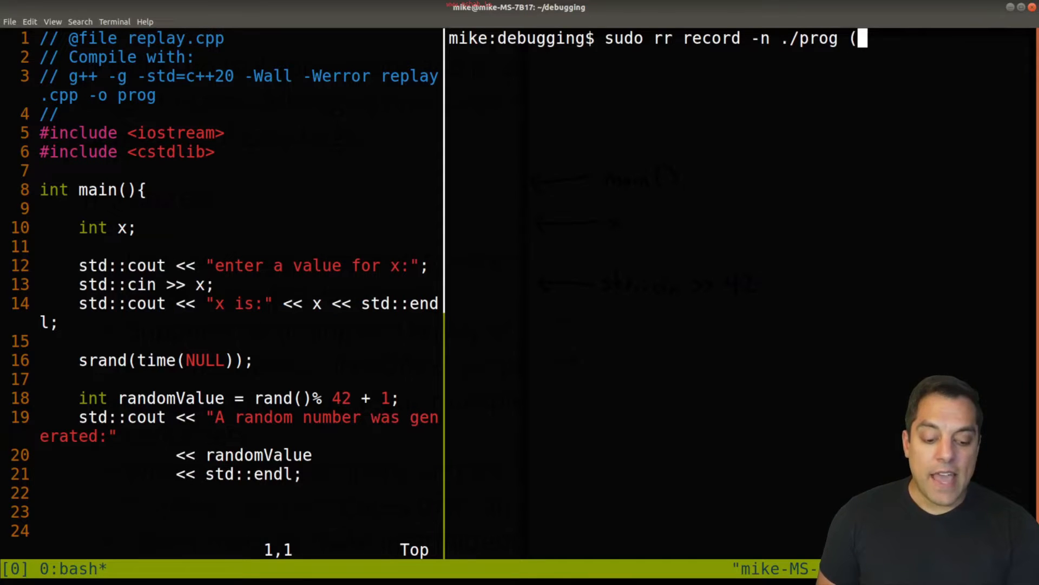
pyautogui.write('any args)')
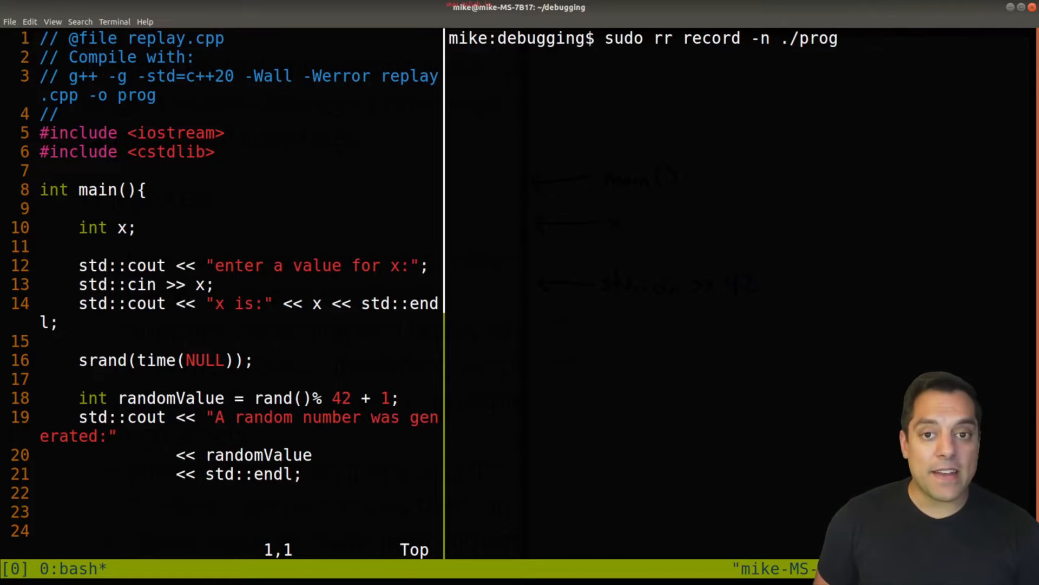
pyautogui.press('Return')
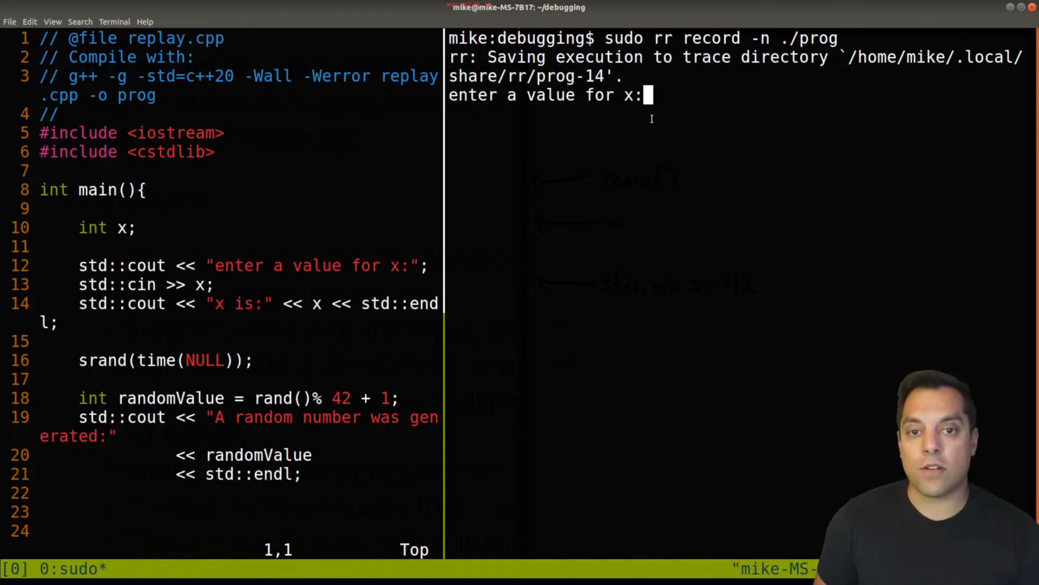
# Step: Enter 144 as the value of x at the program's prompt
pyautogui.write('1')
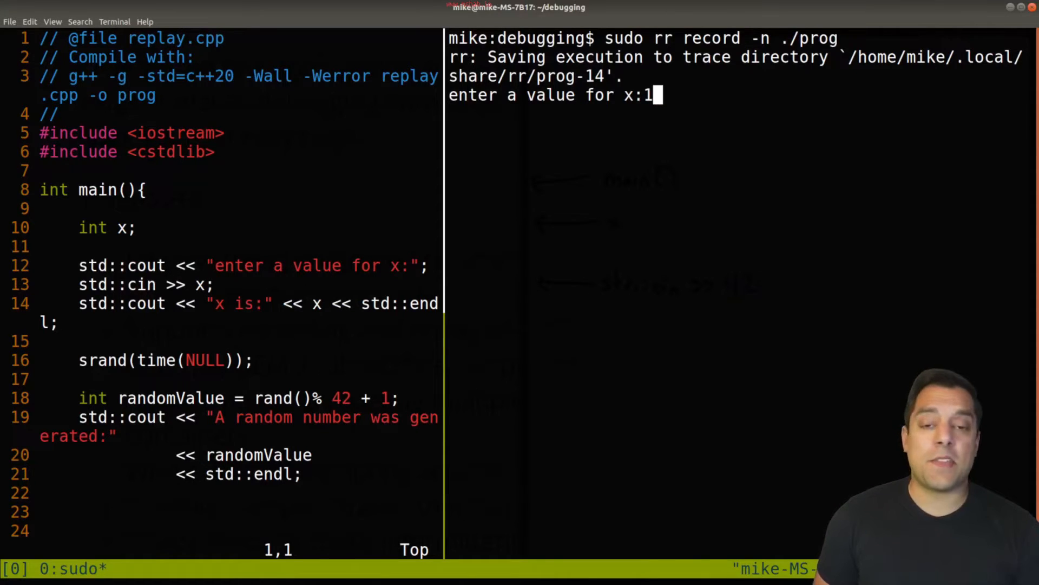
pyautogui.write('4')
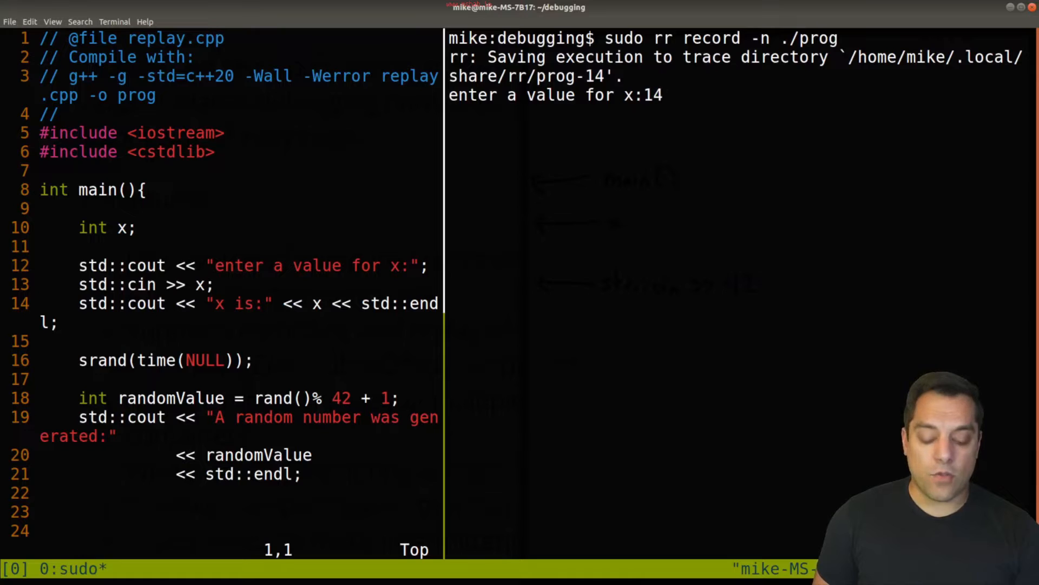
pyautogui.write('44')
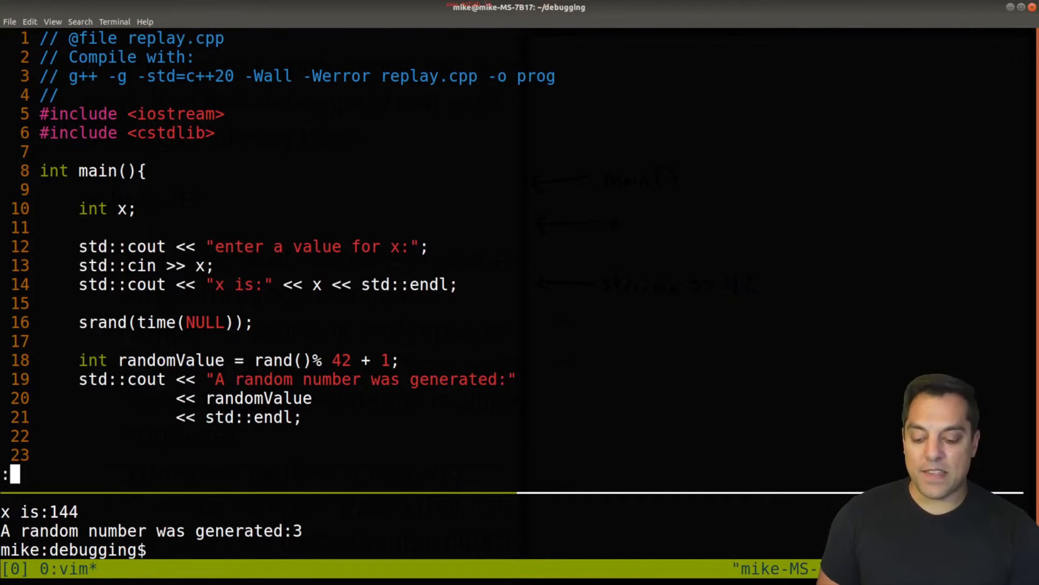
# Step: Quit vim with :q and attempt an unprivileged rr replay
pyautogui.write('q')
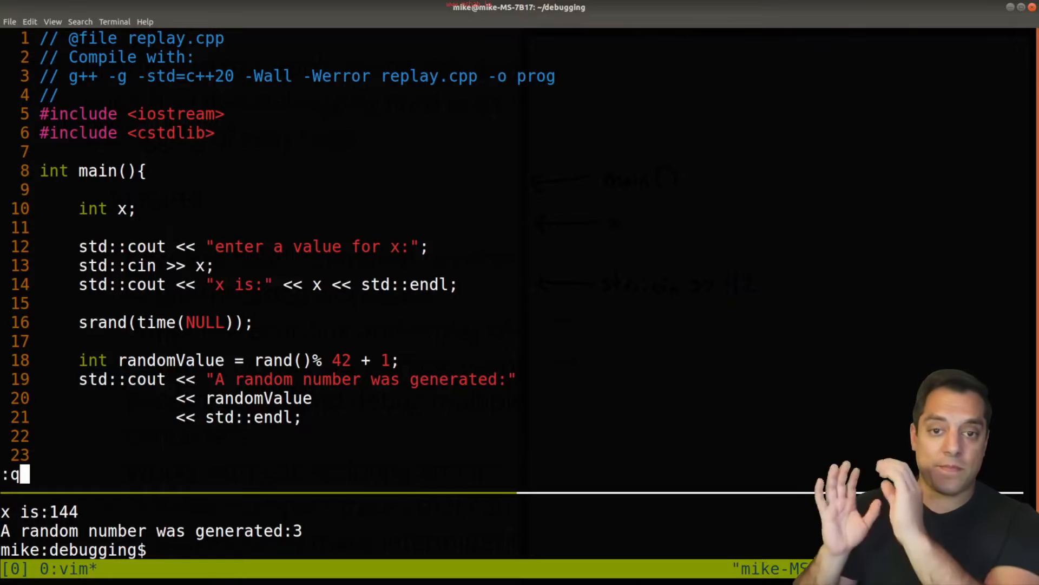
pyautogui.press('Return')
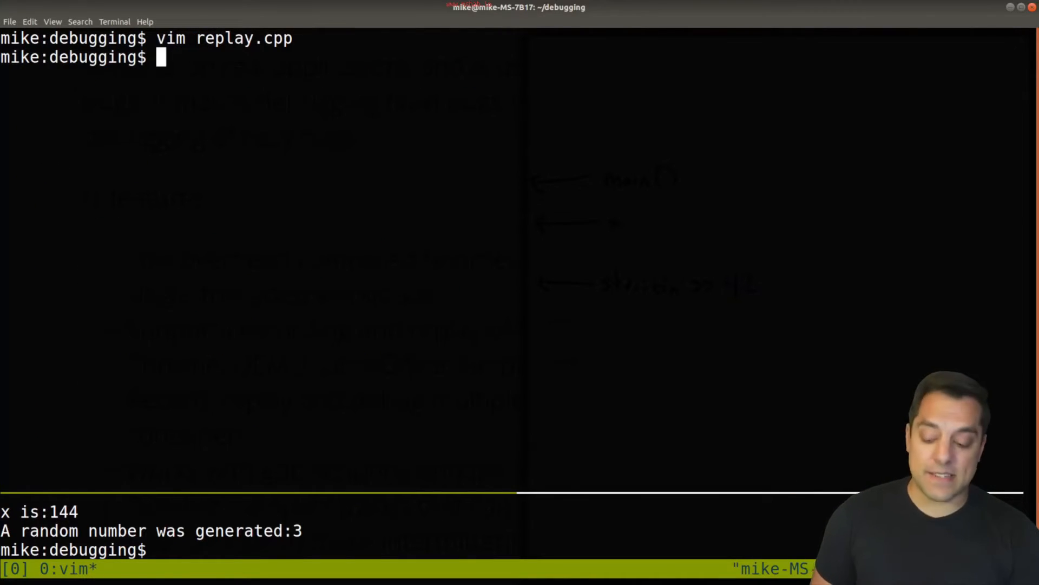
pyautogui.write('rr')
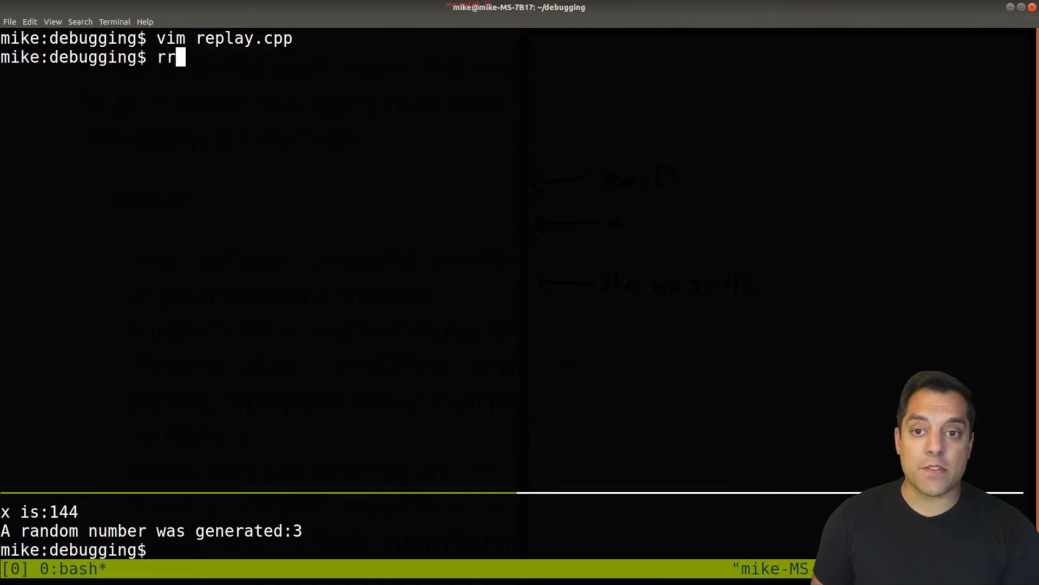
pyautogui.write('replay')
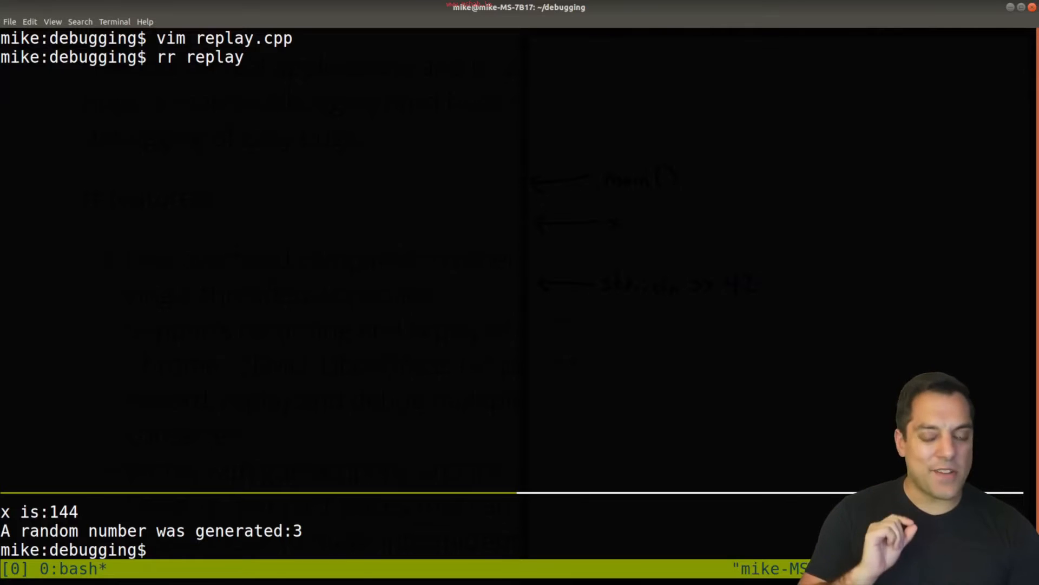
pyautogui.press('Return')
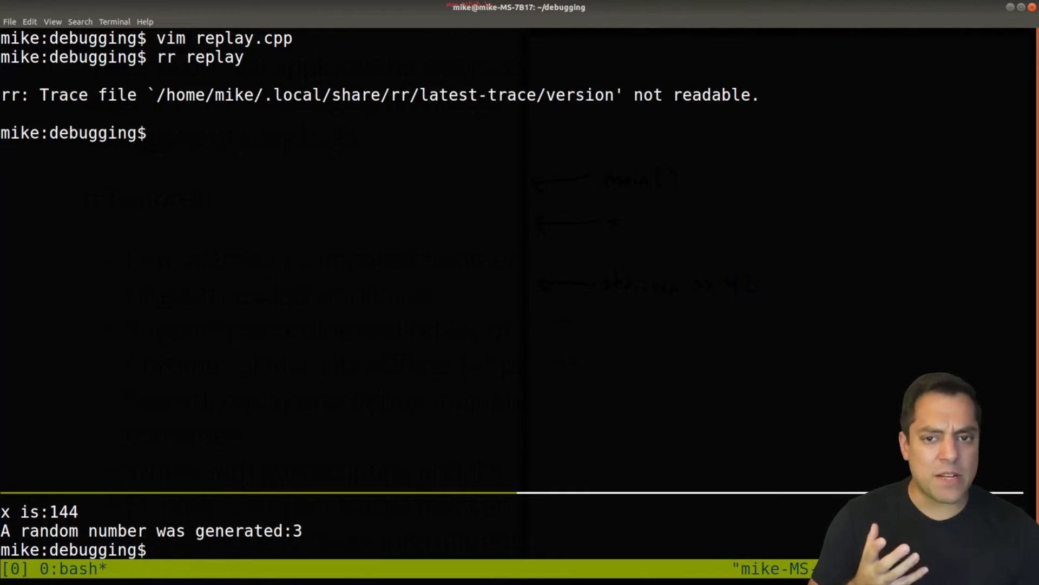
# Step: Rerun the replay as sudo rr replay and submit the password
pyautogui.write('sudo rr replay')
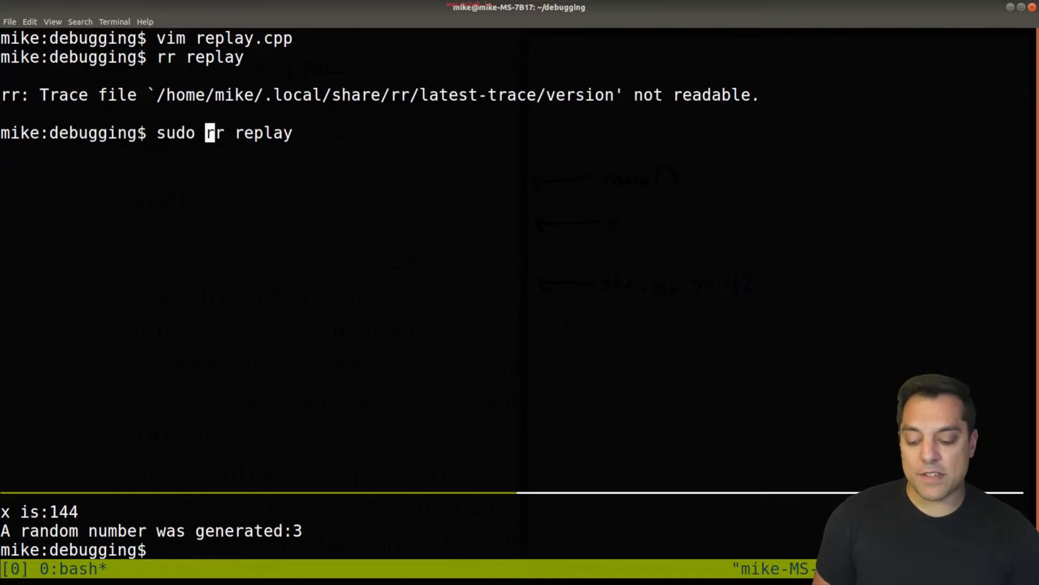
pyautogui.press('Return')
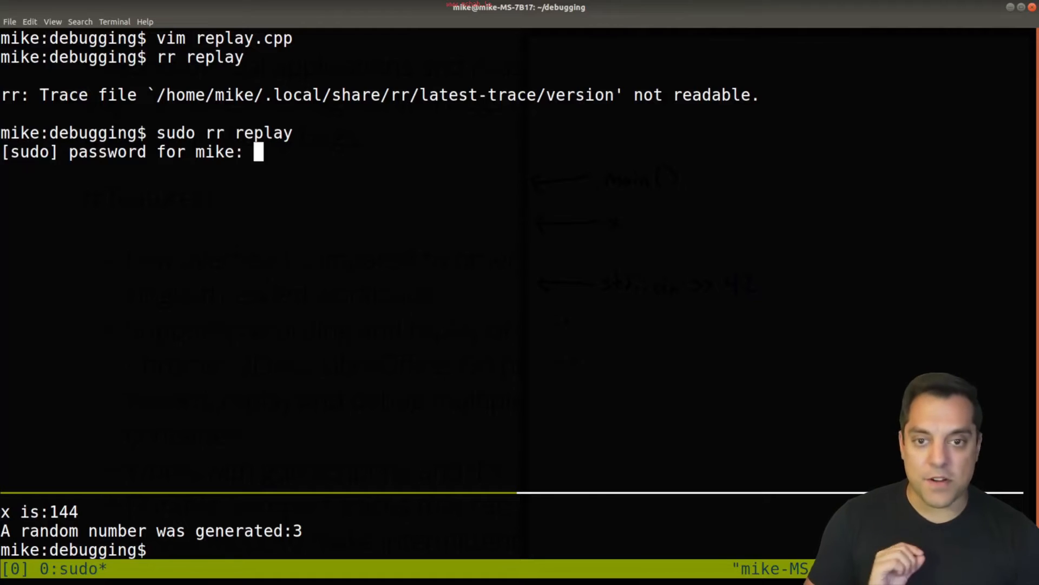
pyautogui.press('Return')
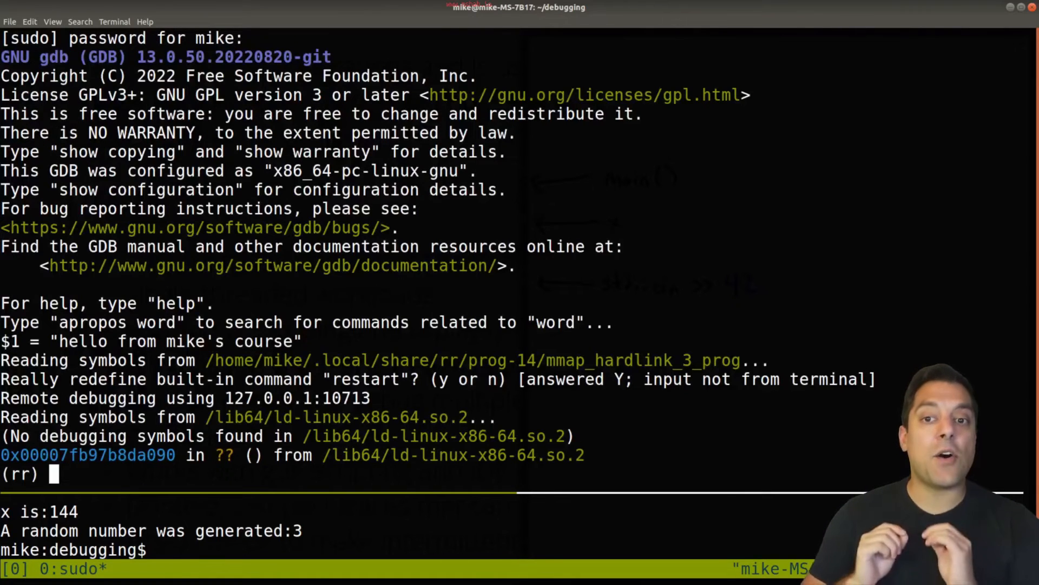
# Step: Show the source window in gdb with layout src
pyautogui.write('layout')
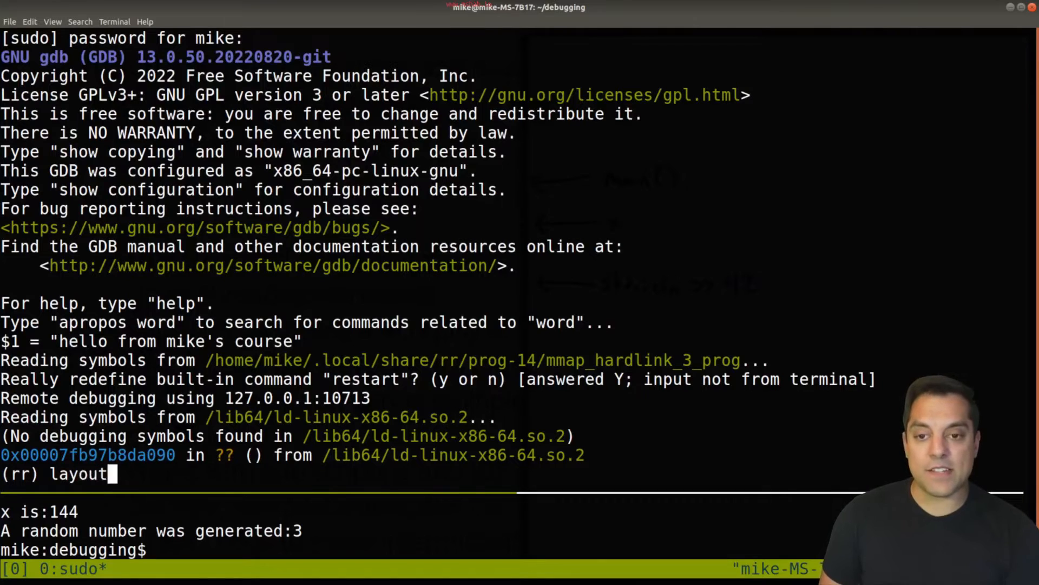
pyautogui.write('src')
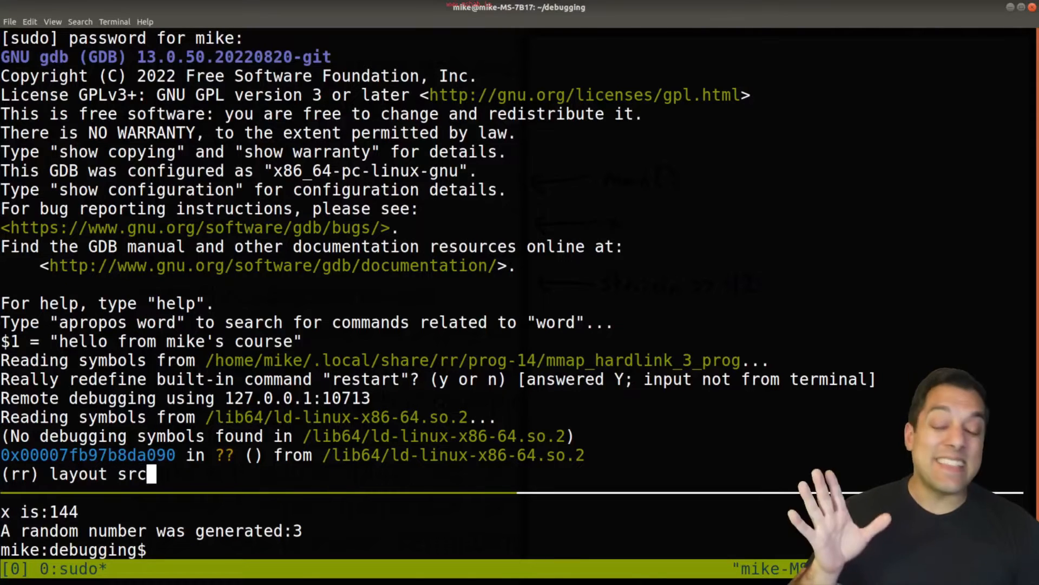
pyautogui.press('Return')
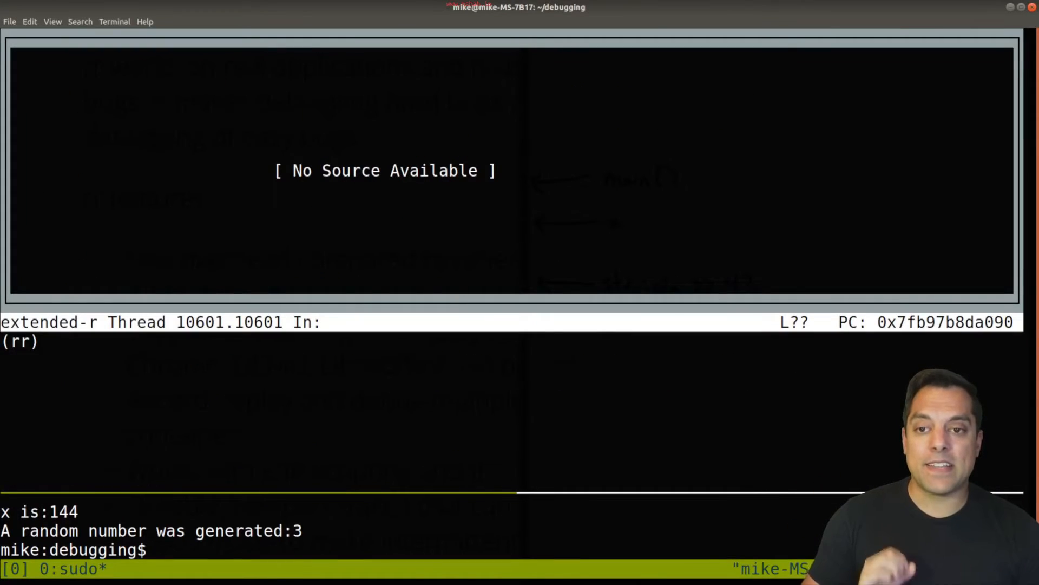
# Step: Restart the replay from the beginning, confirming with y, and continue to exit
pyautogui.write('ru')
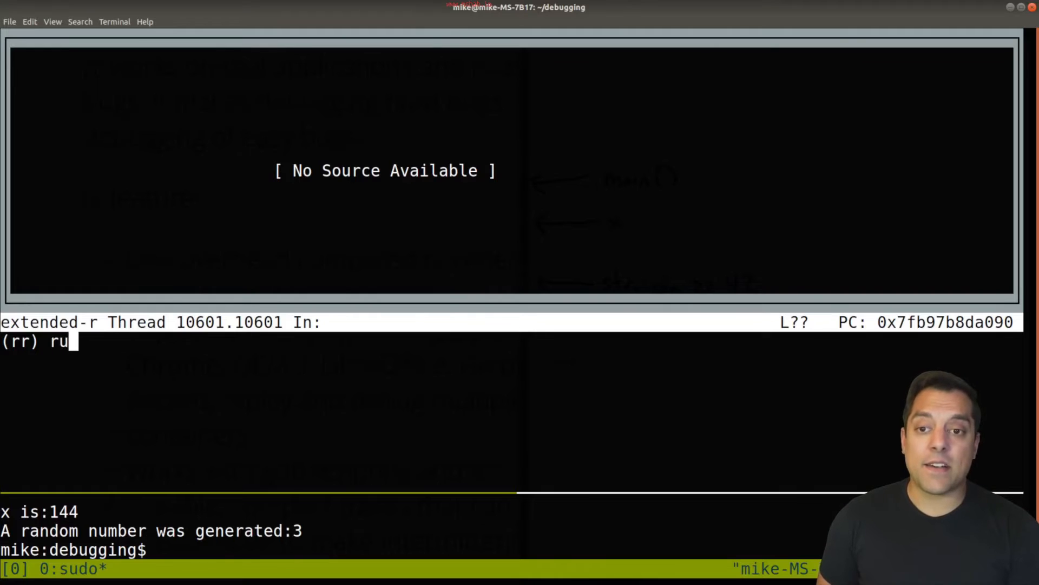
pyautogui.press('Return')
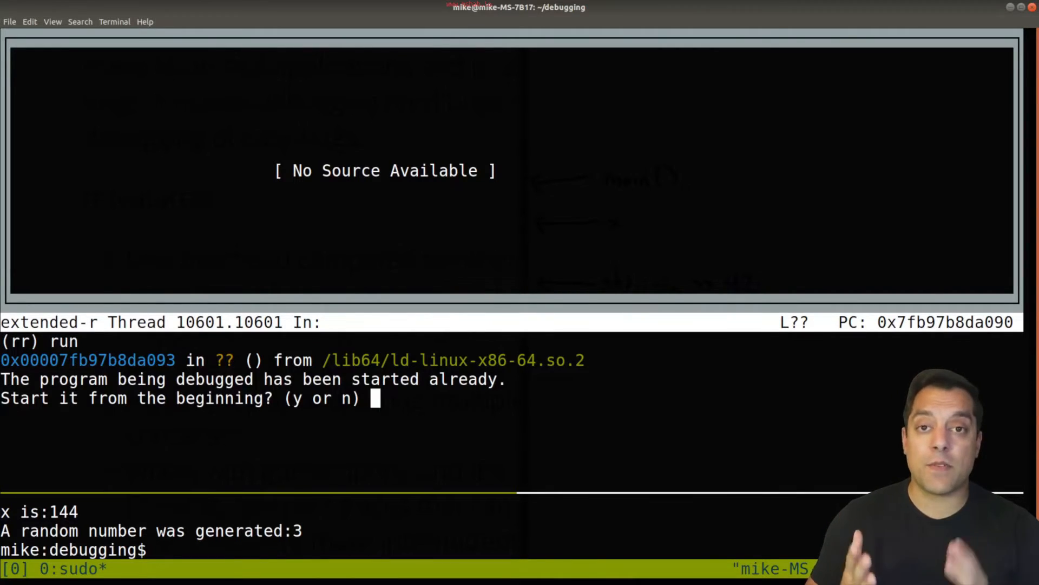
pyautogui.write('y')
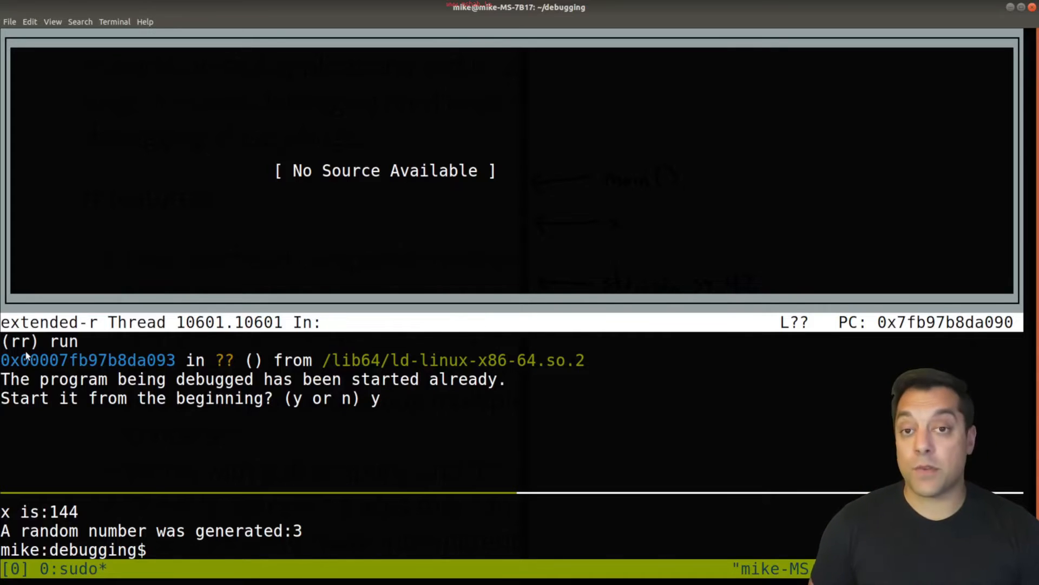
pyautogui.press('Return')
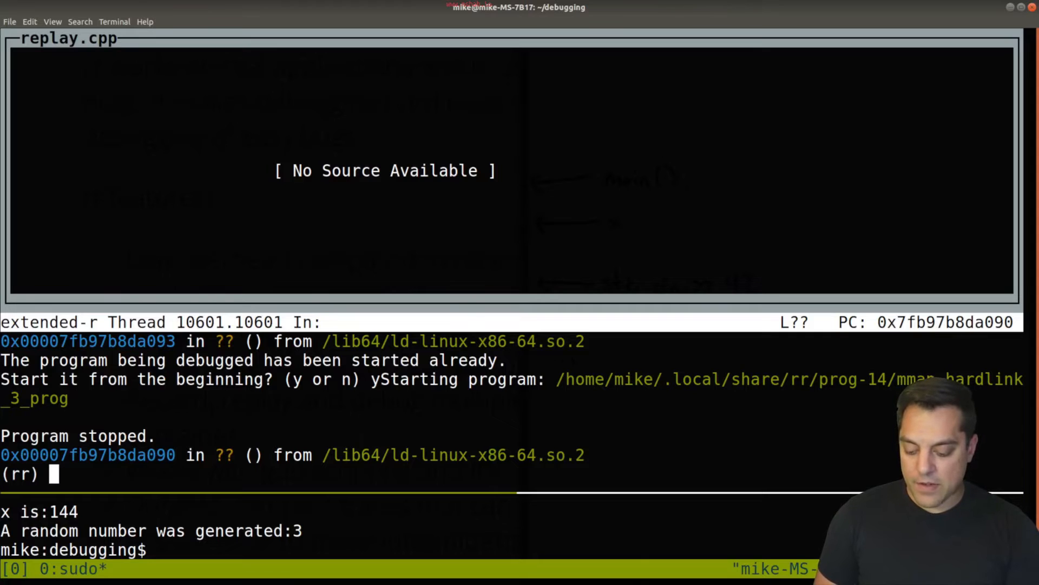
pyautogui.write('c')
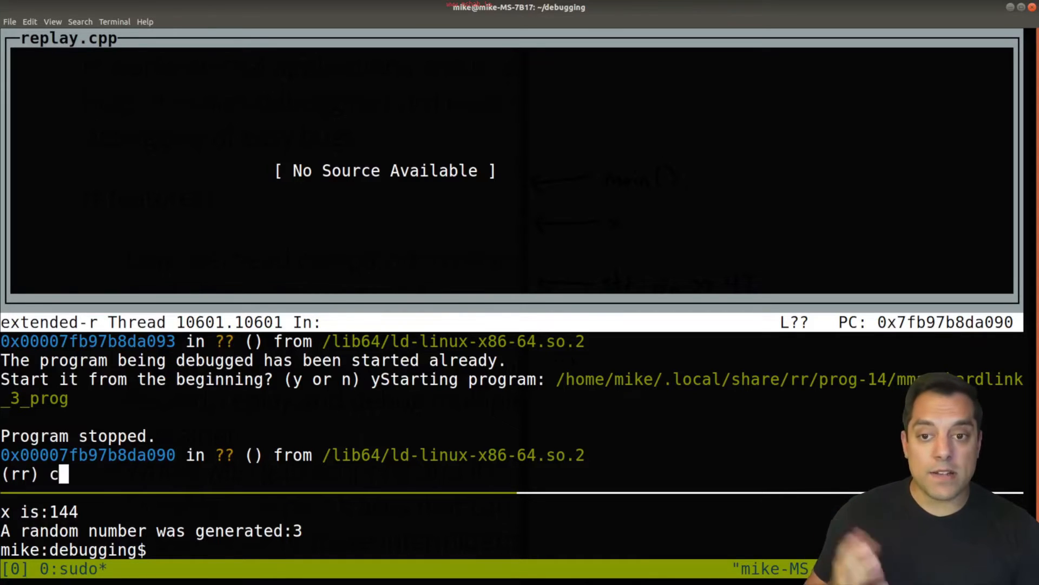
pyautogui.press('Return')
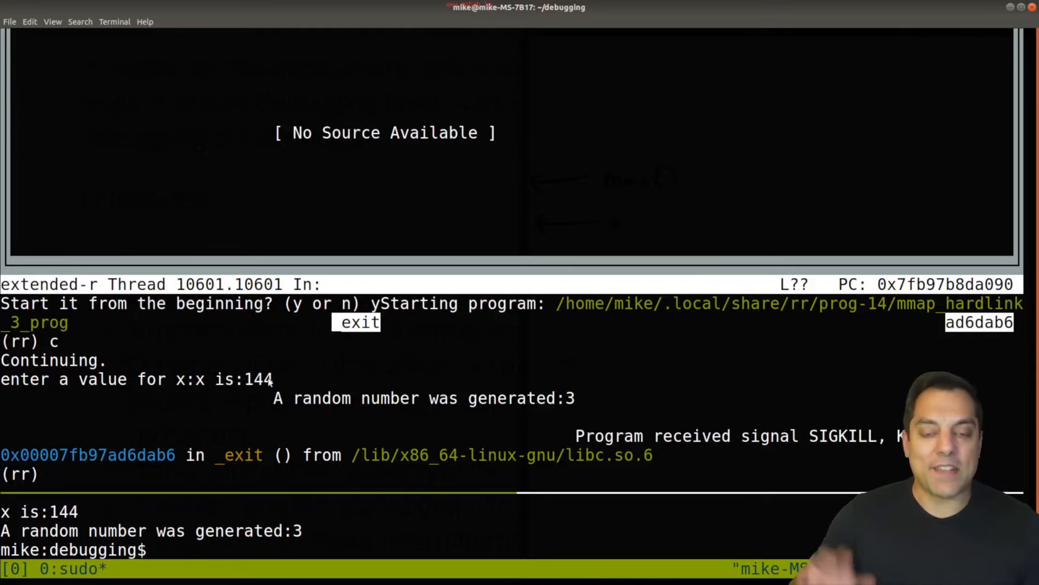
pyautogui.moveTo(224, 421)
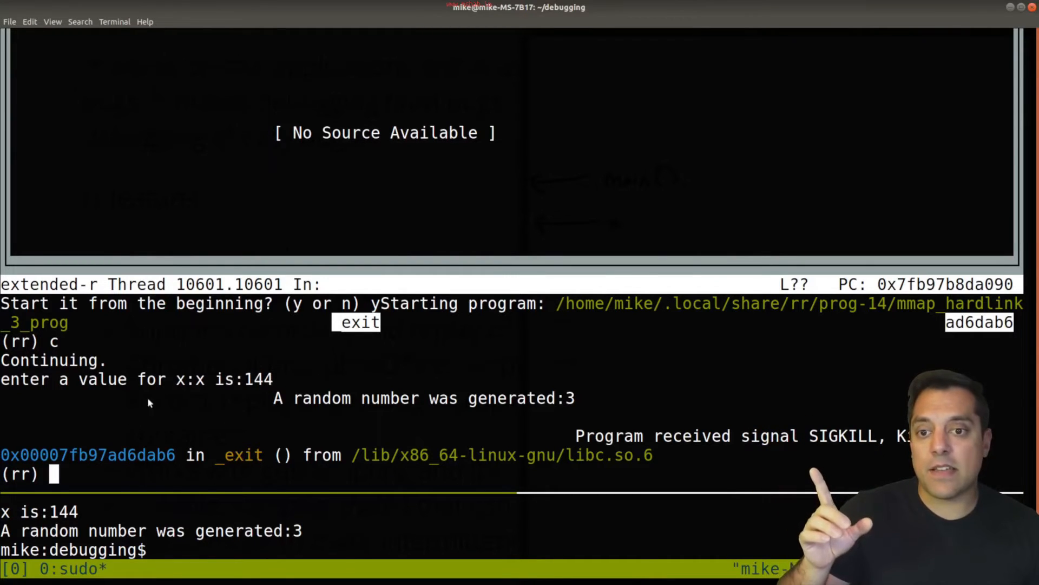
pyautogui.moveTo(251, 392)
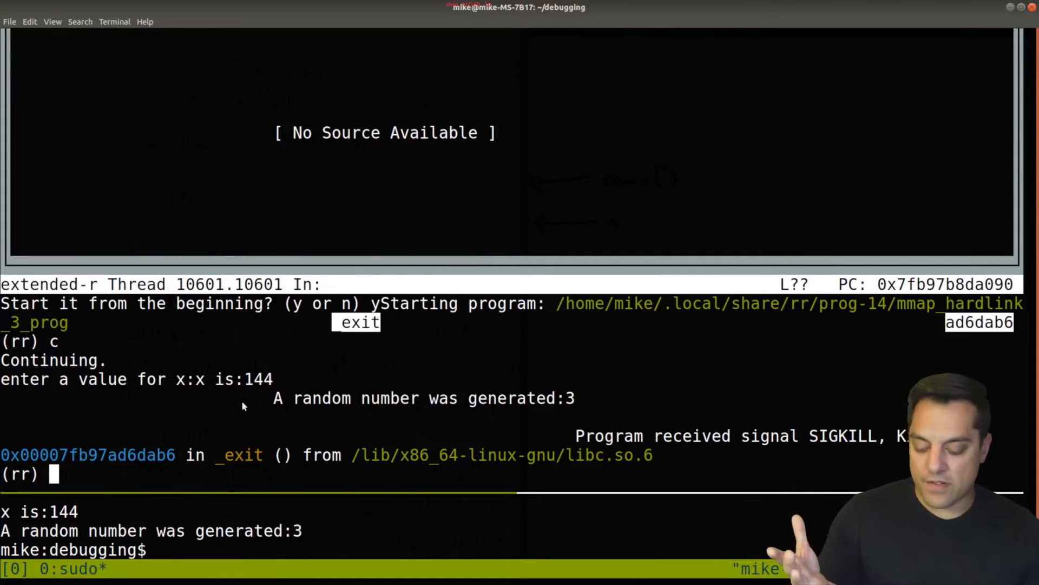
pyautogui.moveTo(69, 517)
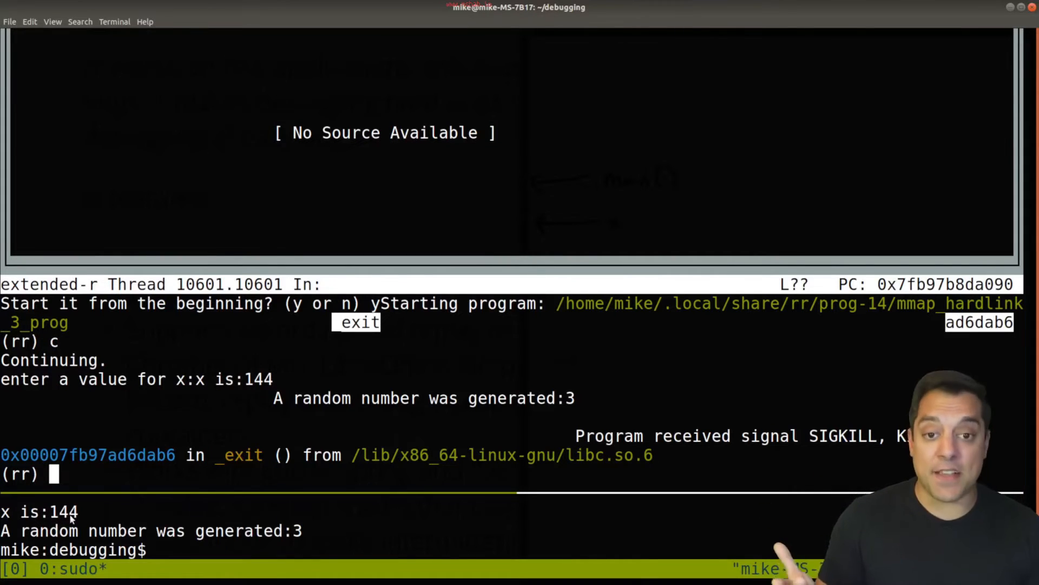
pyautogui.moveTo(308, 403)
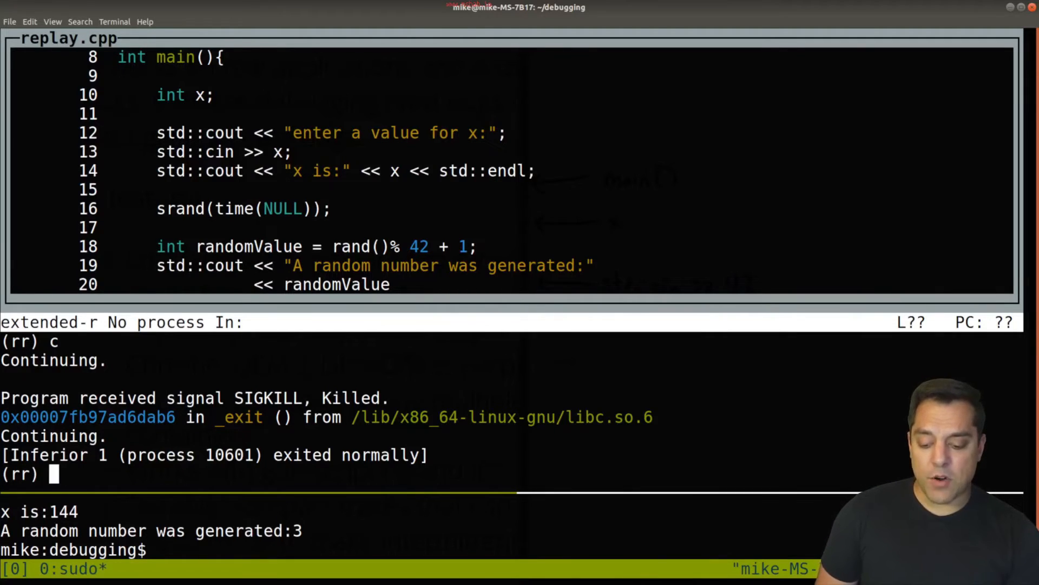
# Step: Set a breakpoint with br 19 and continue until Breakpoint 1 is hit
pyautogui.write('br')
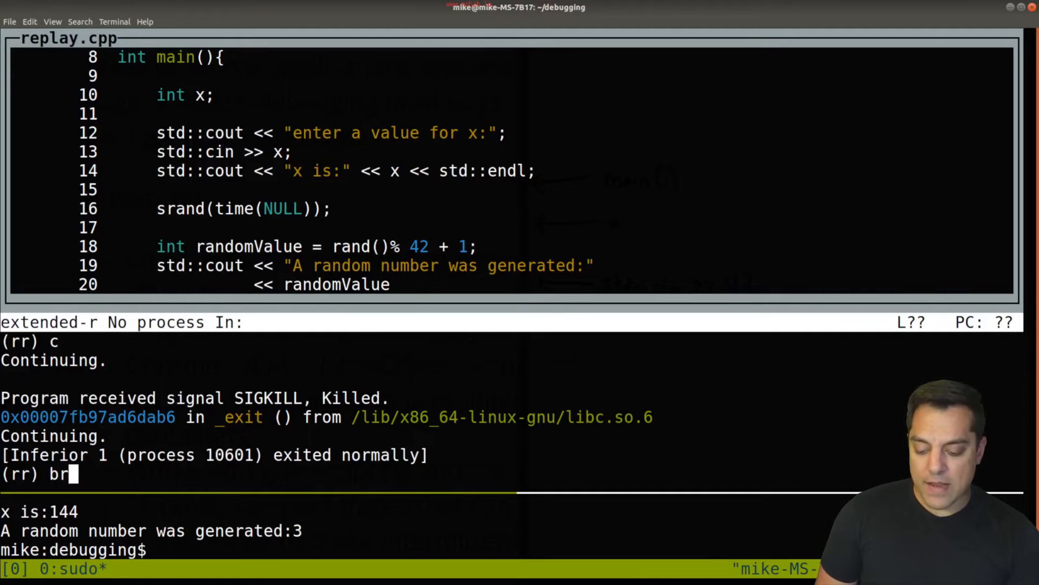
pyautogui.write('19')
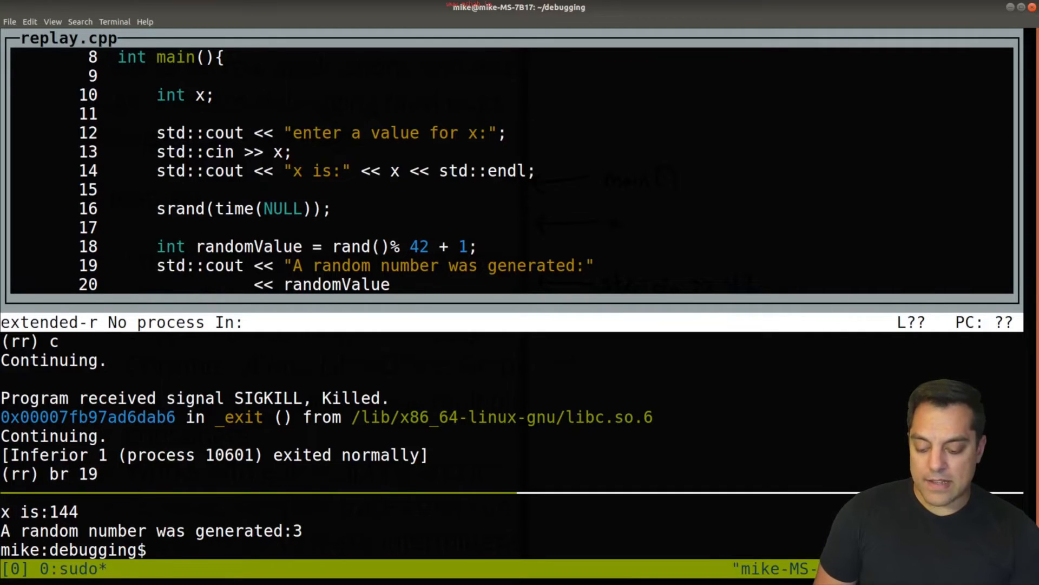
pyautogui.press('Return')
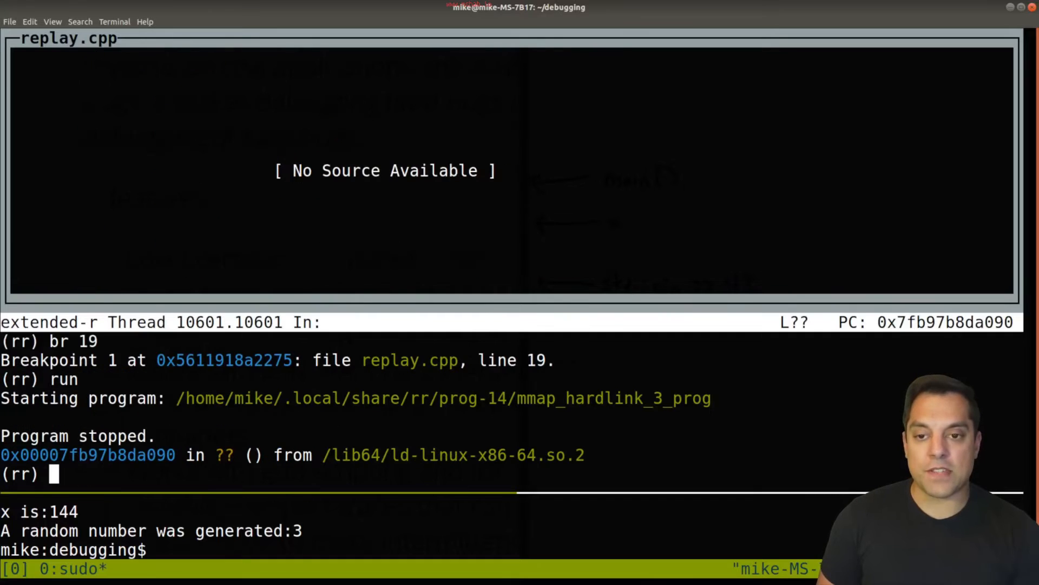
pyautogui.write('continue')
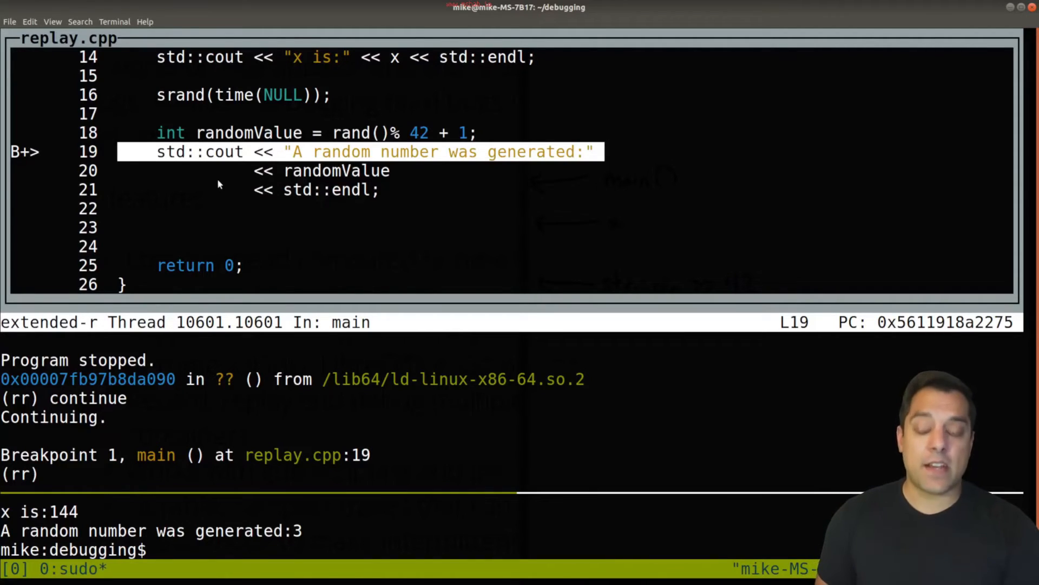
# Step: Enter 'reverse' to list the reverse-continue, reverse-next and reverse-step commands
pyautogui.write('revers')
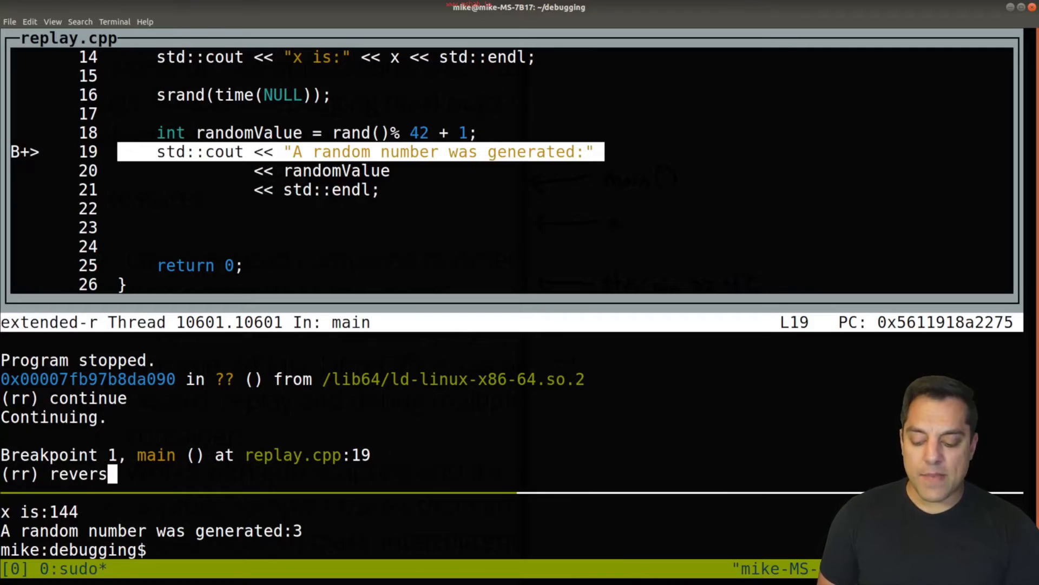
pyautogui.press('Return')
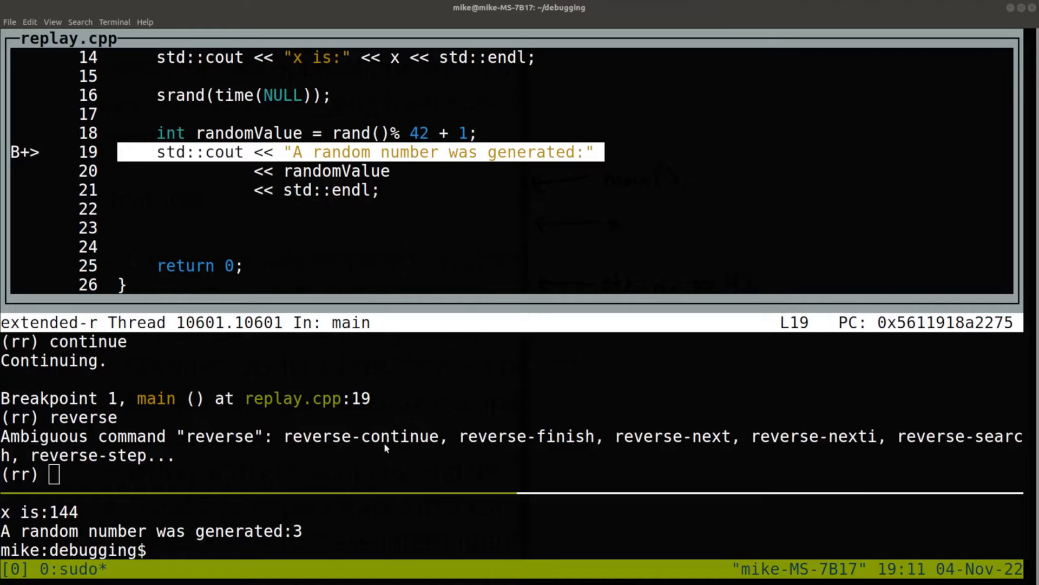
pyautogui.moveTo(593, 461)
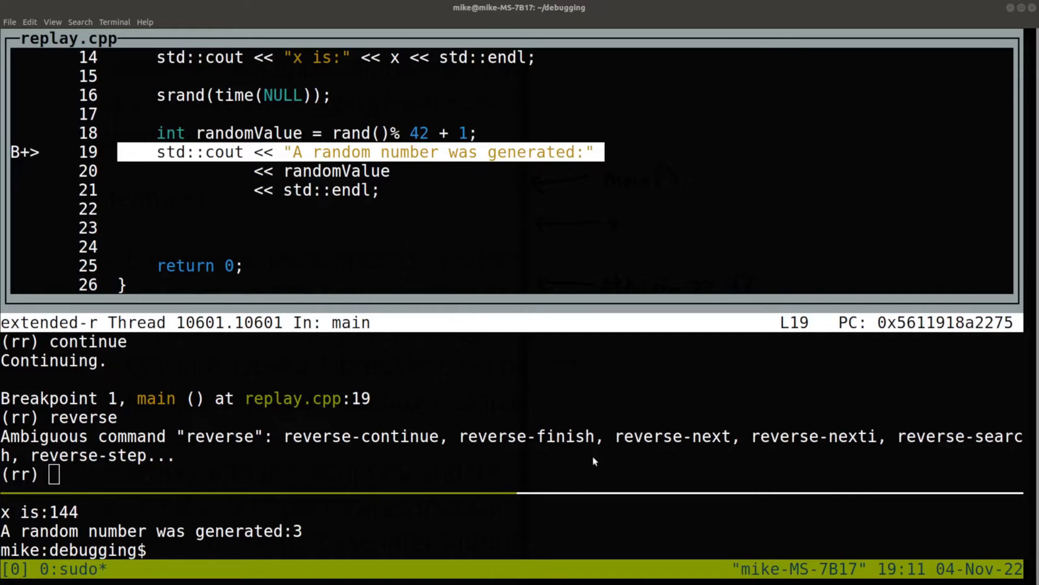
pyautogui.moveTo(840, 447)
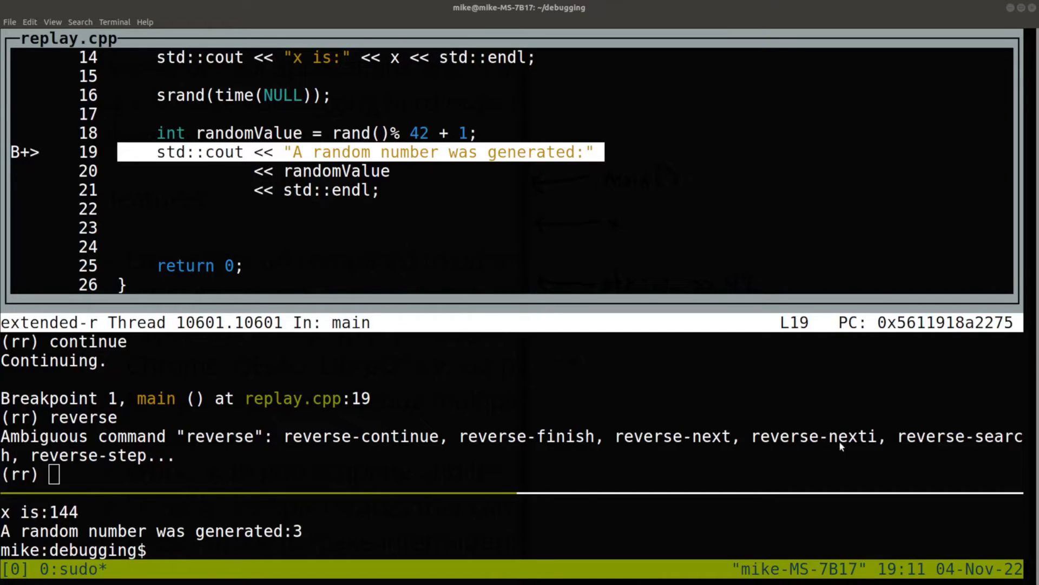
pyautogui.moveTo(912, 449)
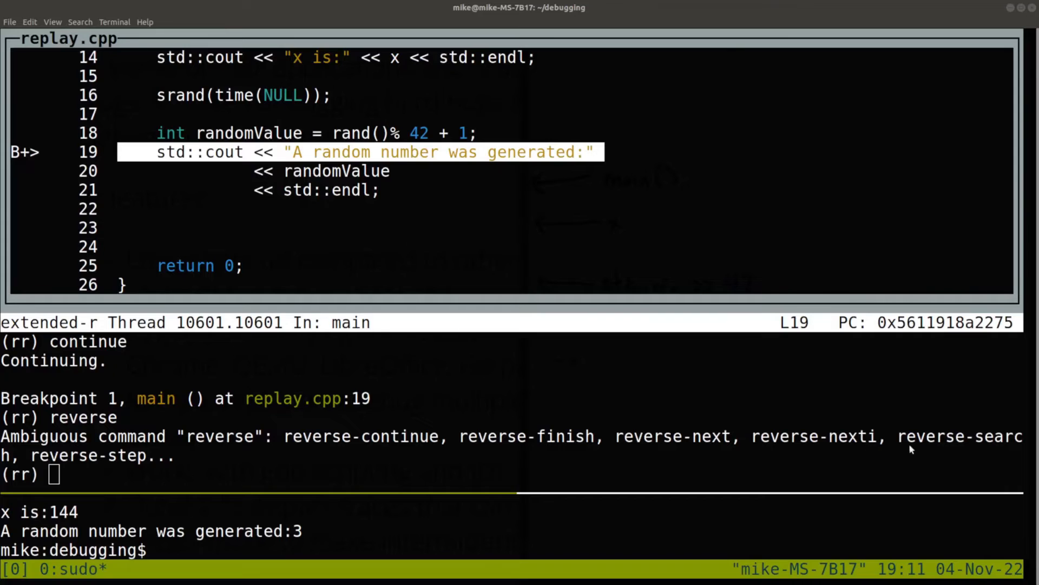
pyautogui.moveTo(194, 470)
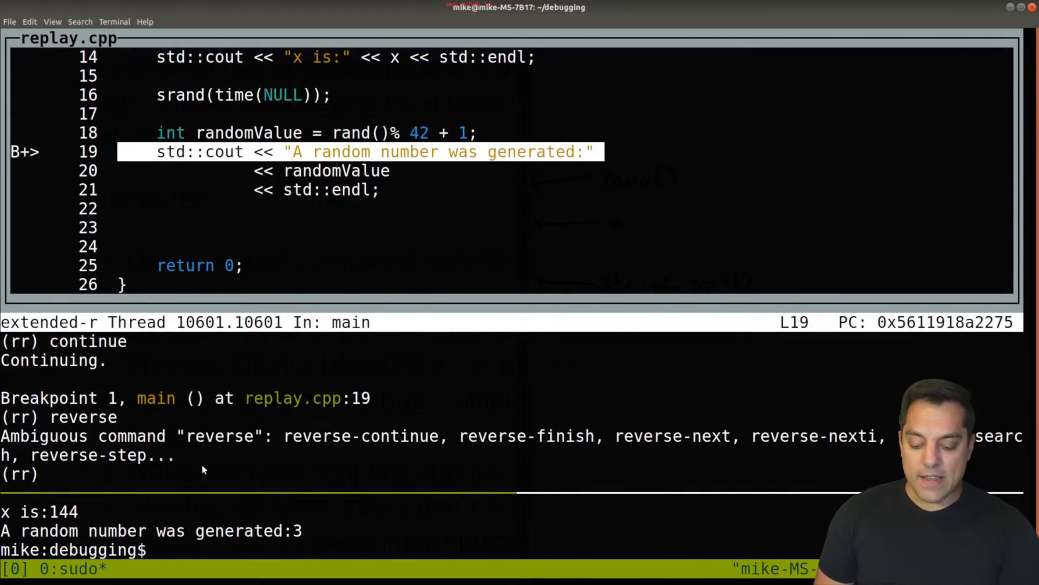
# Step: Repeat reverse-next to step back through lines 18, 16 and 14 to main
pyautogui.write('reverse-next')
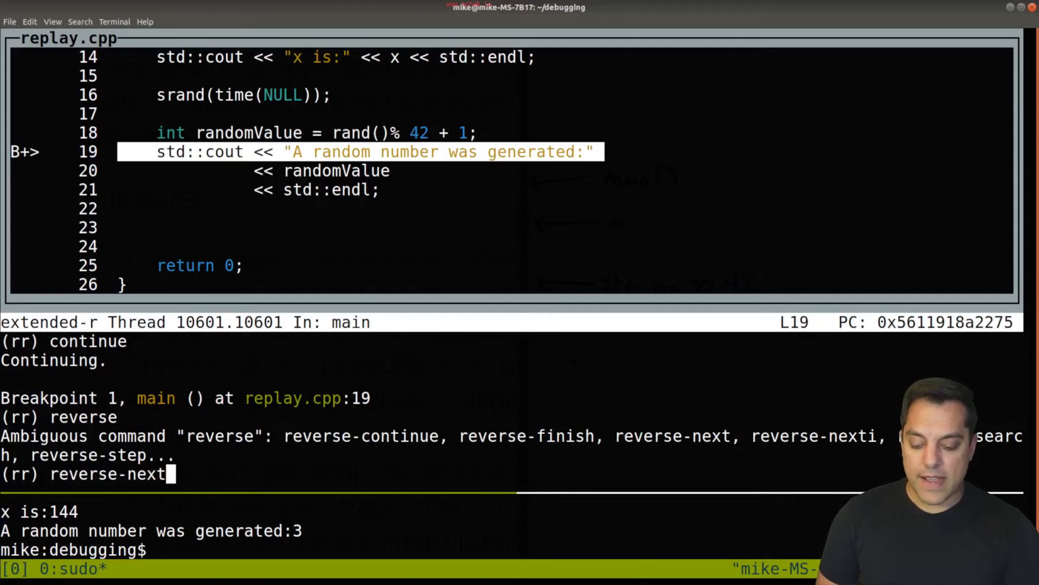
pyautogui.press('Return')
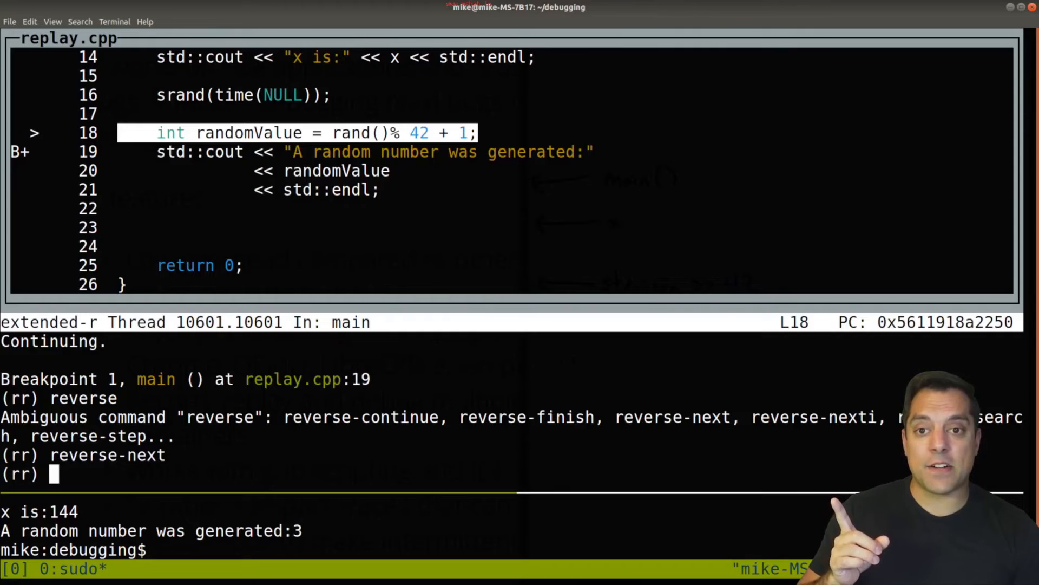
pyautogui.press('Return')
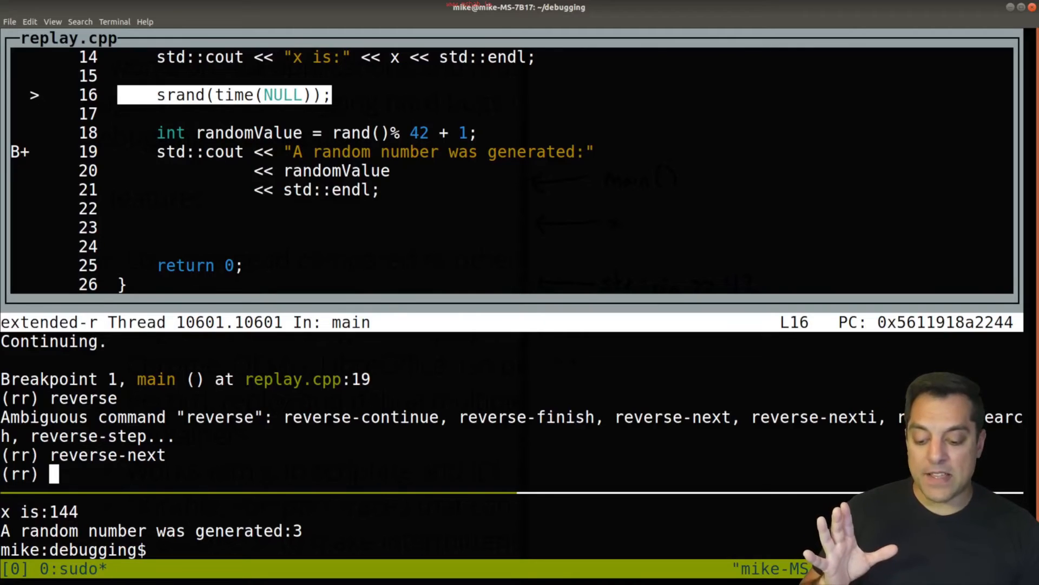
pyautogui.press('Return')
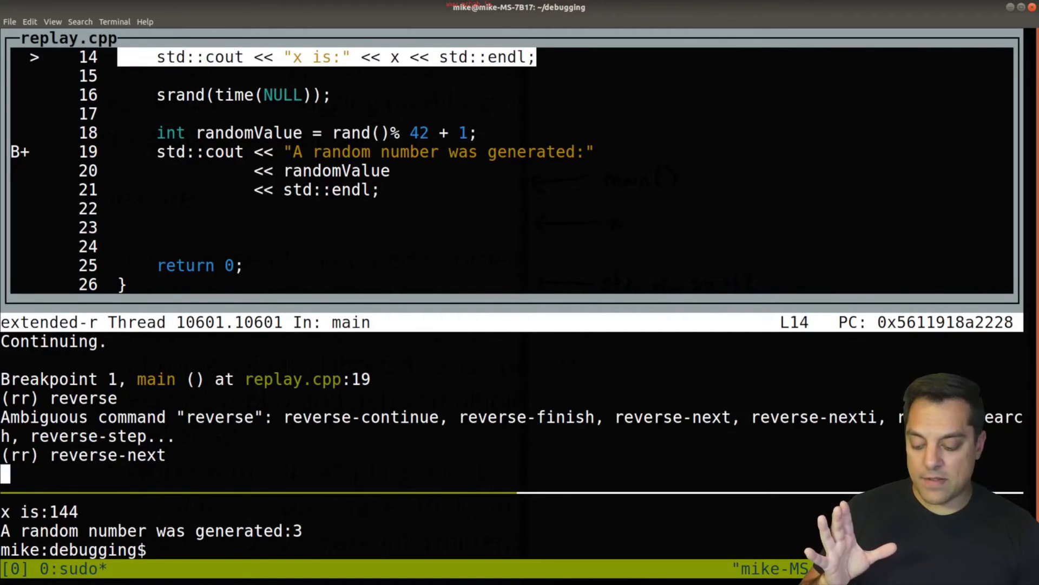
pyautogui.press('Return')
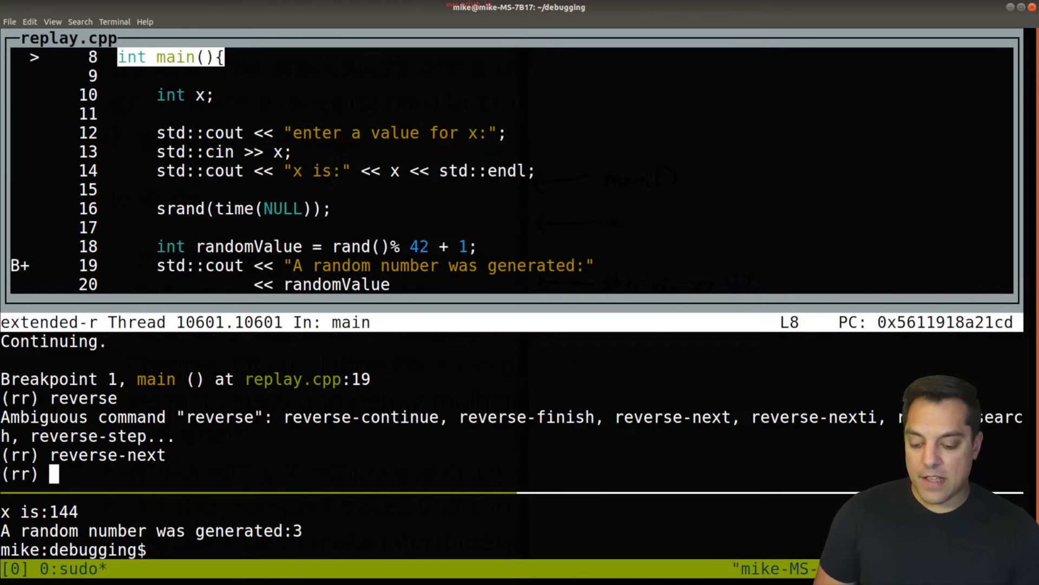
# Step: Step forward past 'x is:144', continue to the line 19 breakpoint, then let the replay detach
pyautogui.write('m')
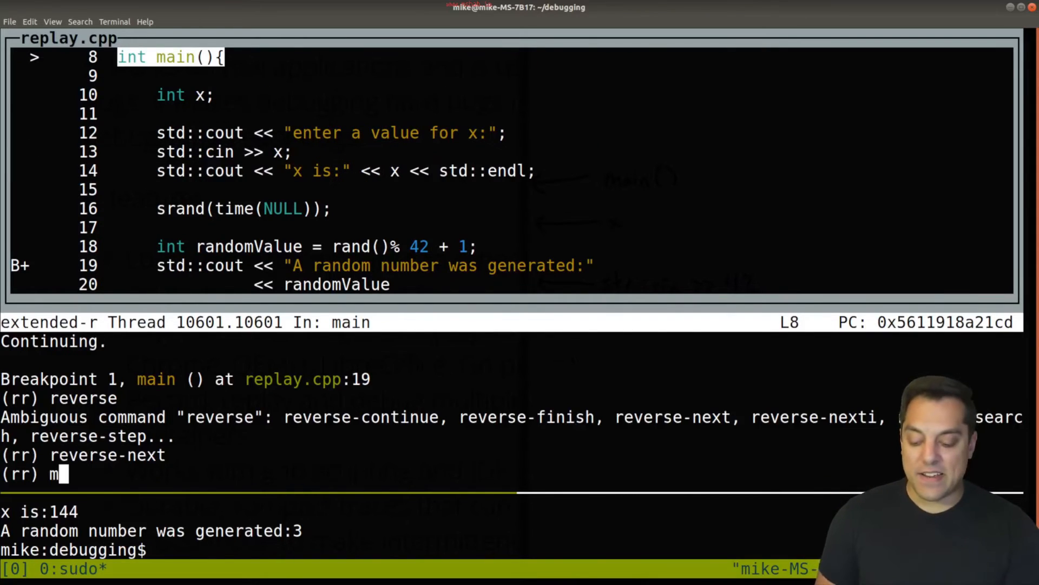
pyautogui.write('e')
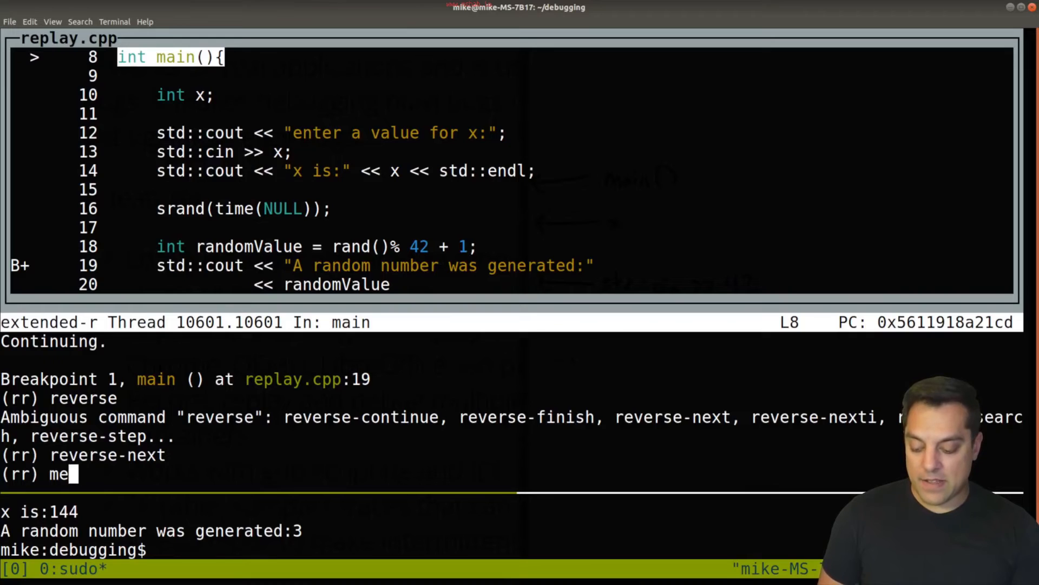
pyautogui.press('Return')
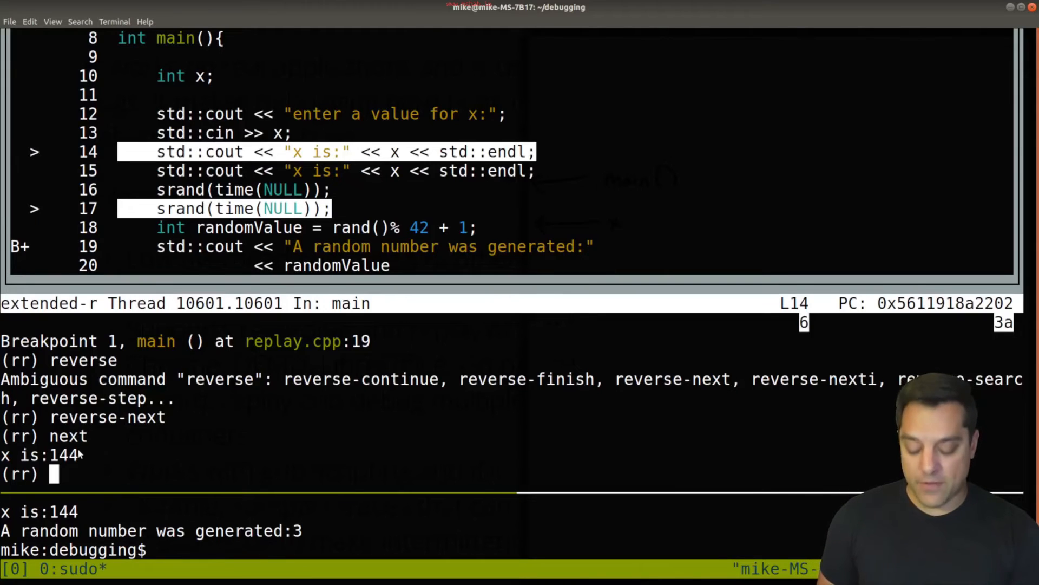
pyautogui.press('Return')
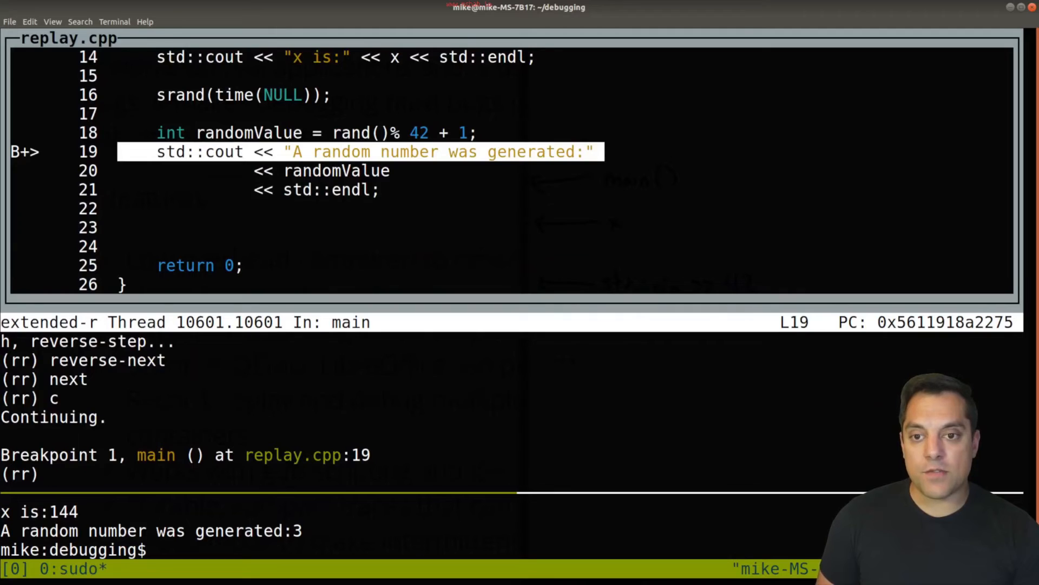
pyautogui.write('c')
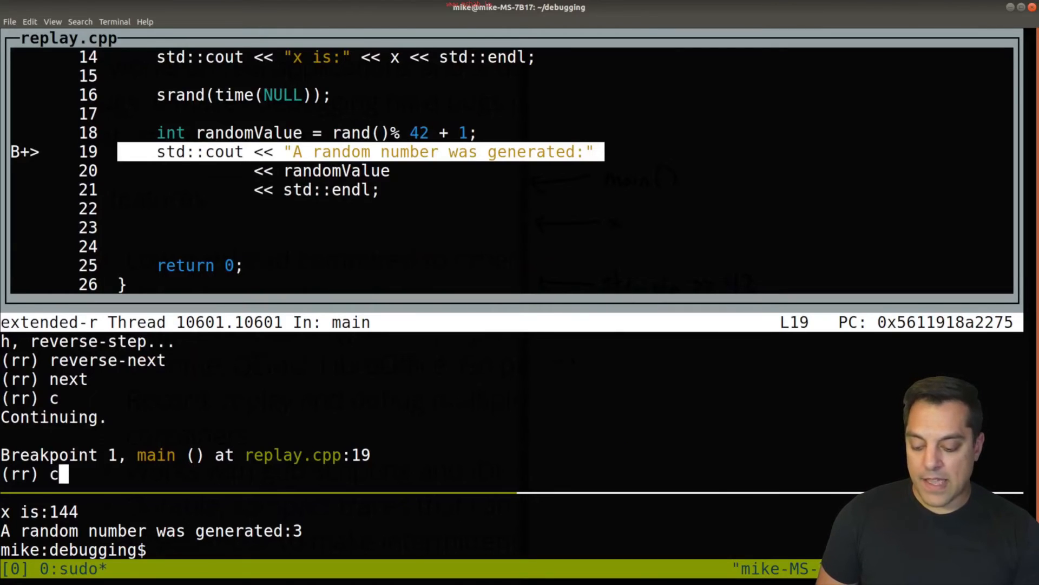
pyautogui.press('Return')
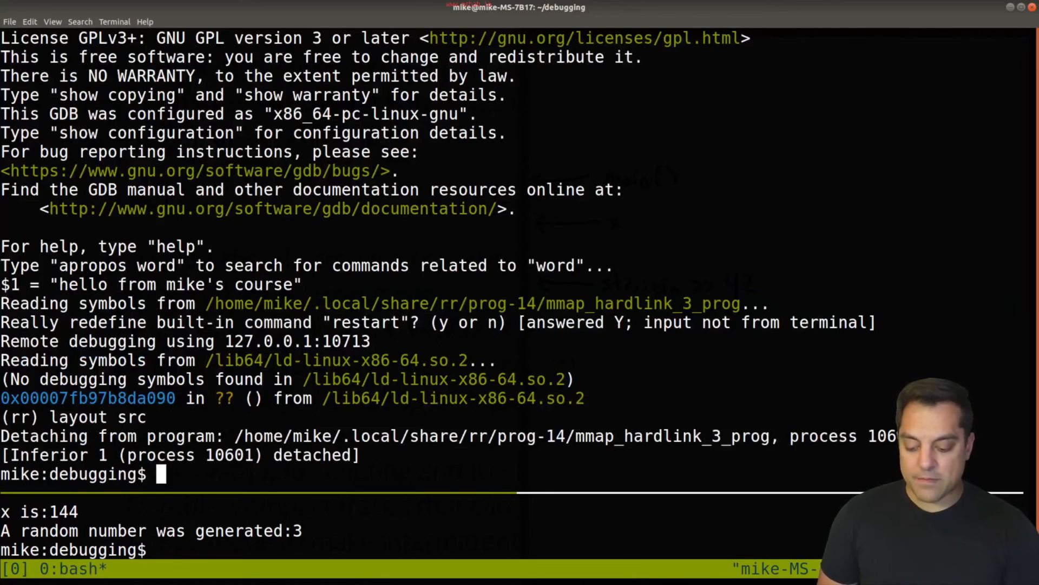
# Step: Clear the typed 'rr replay' and record a fresh run with 'sudo rr record -n ./prog'
pyautogui.write('rr replay')
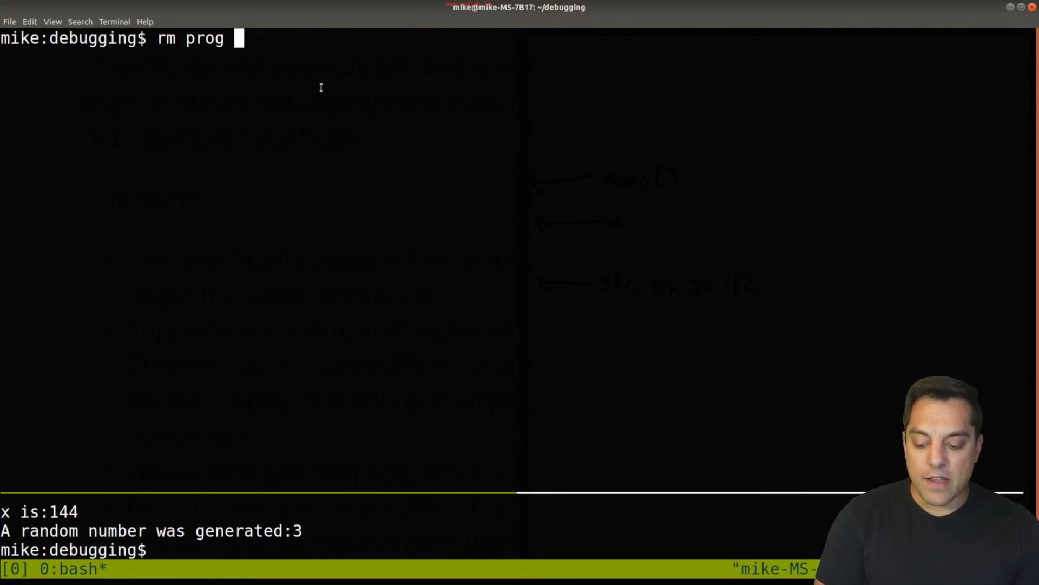
pyautogui.press('Return')
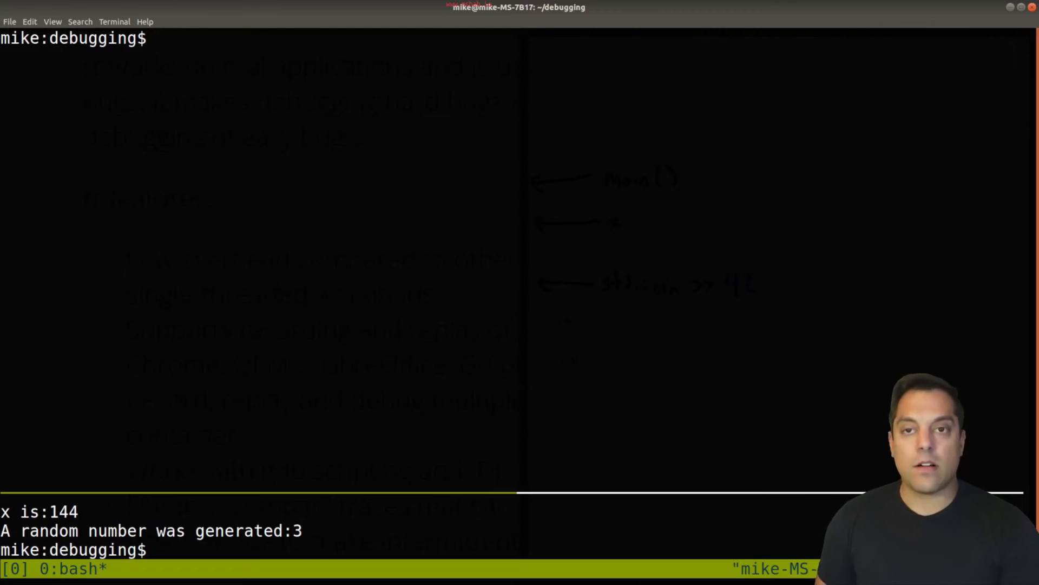
pyautogui.write('sudo rr')
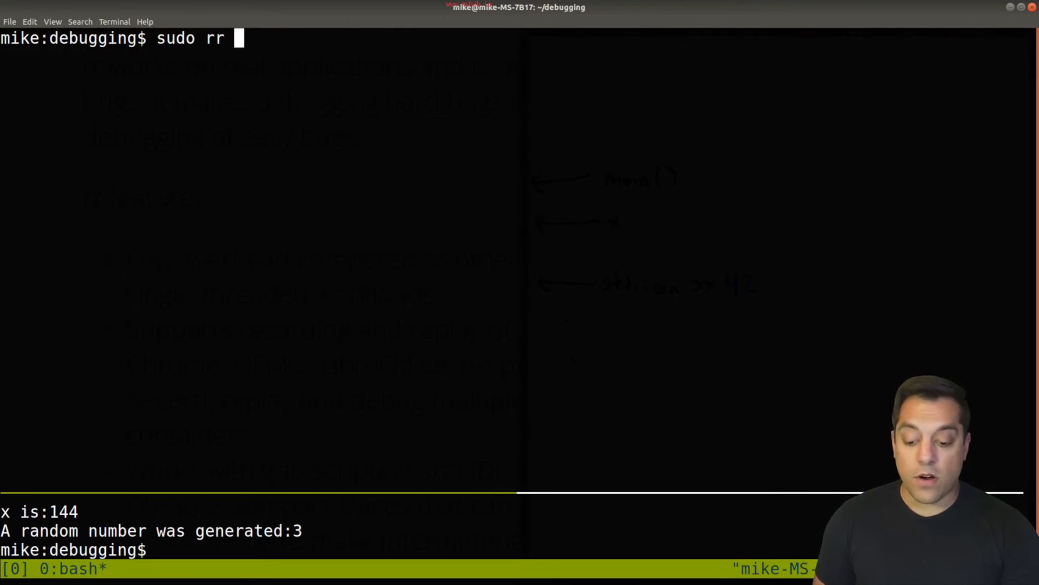
pyautogui.write('record -n')
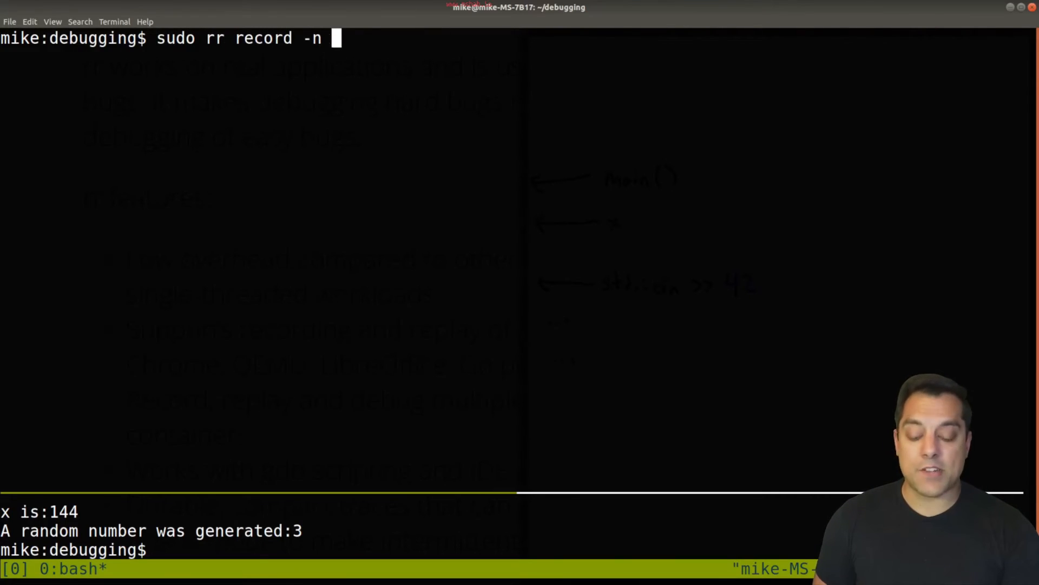
pyautogui.write('./prog')
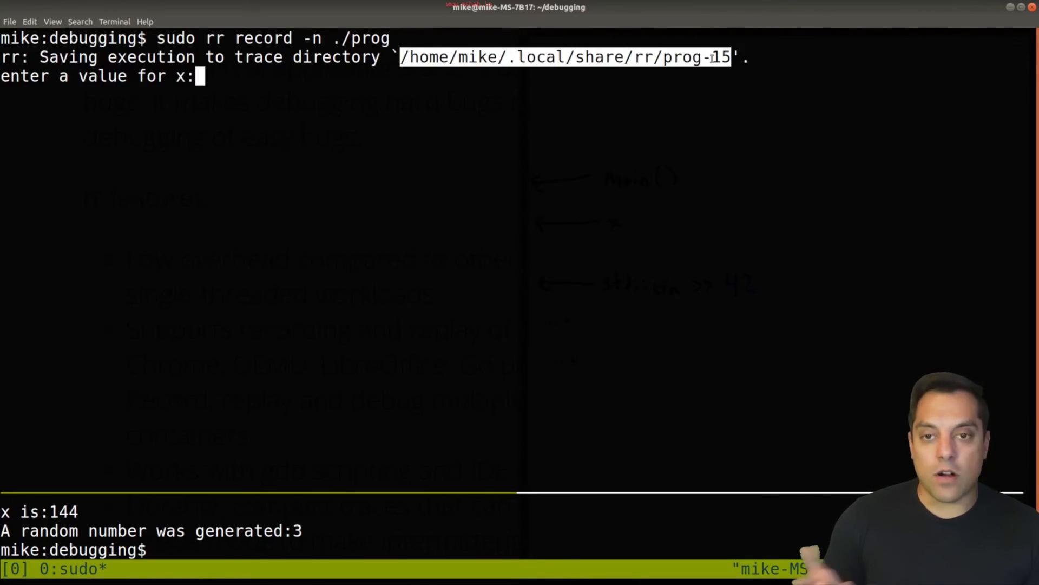
# Step: Copy the printed prog-15 trace directory path
pyautogui.rightClick(709, 59)
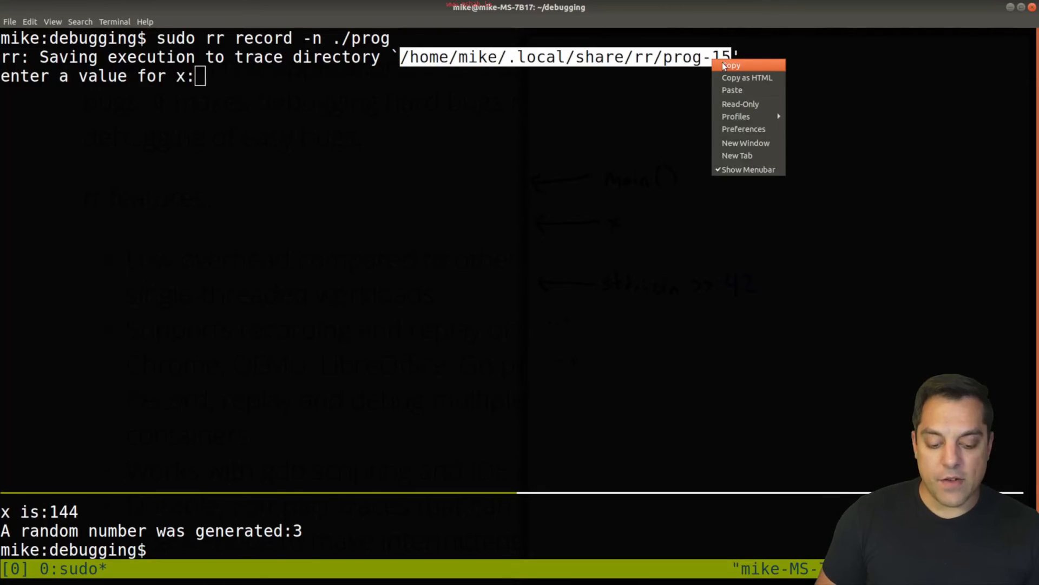
pyautogui.click(610, 108)
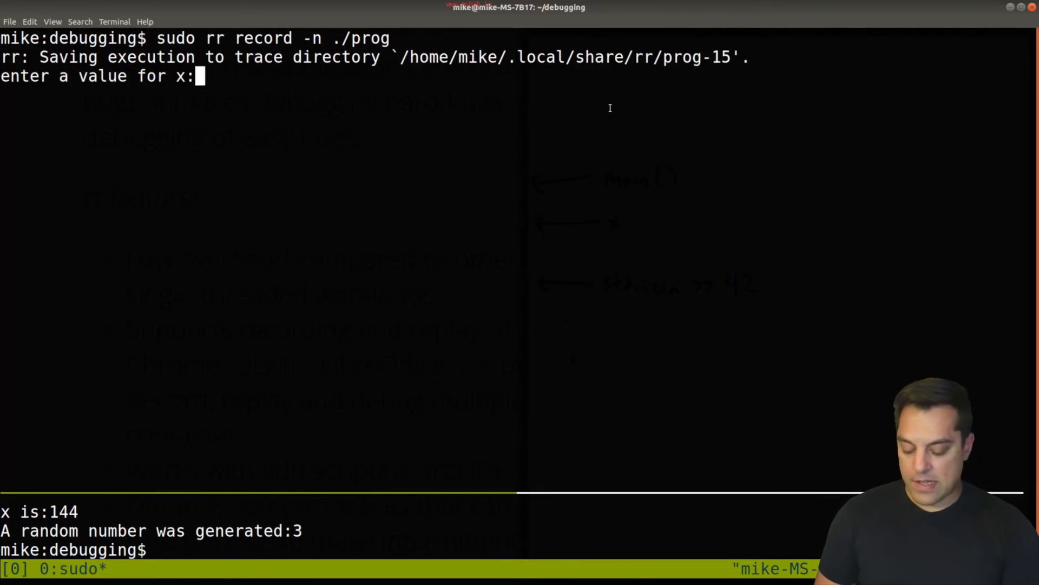
pyautogui.write('1')
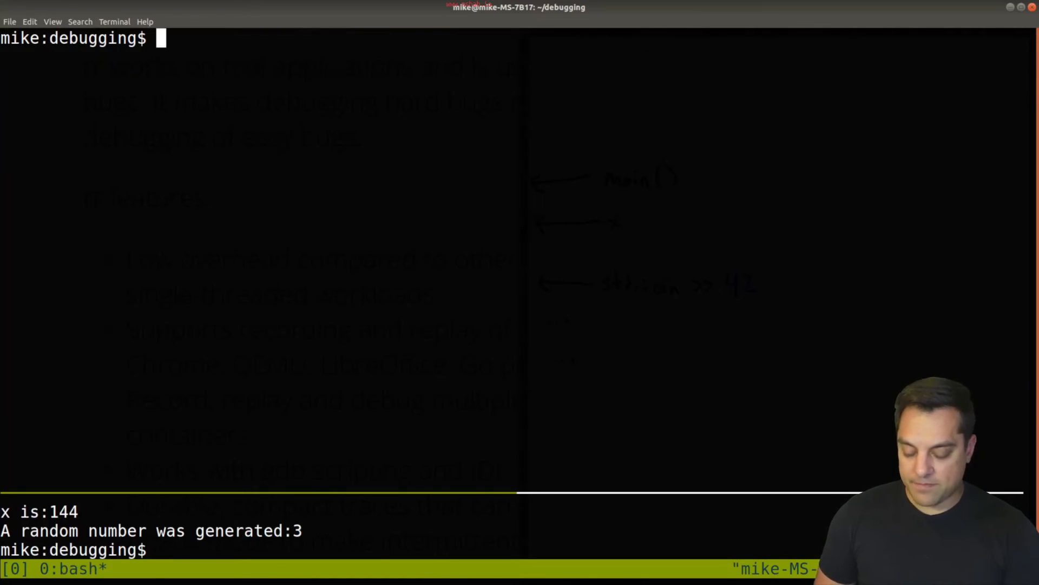
# Step: List /home/mike/.local/share/rr with sudo, showing latest-trace and prog-0 through prog-15
pyautogui.write('ls /home/mike/.local/share/rr/prog-15')
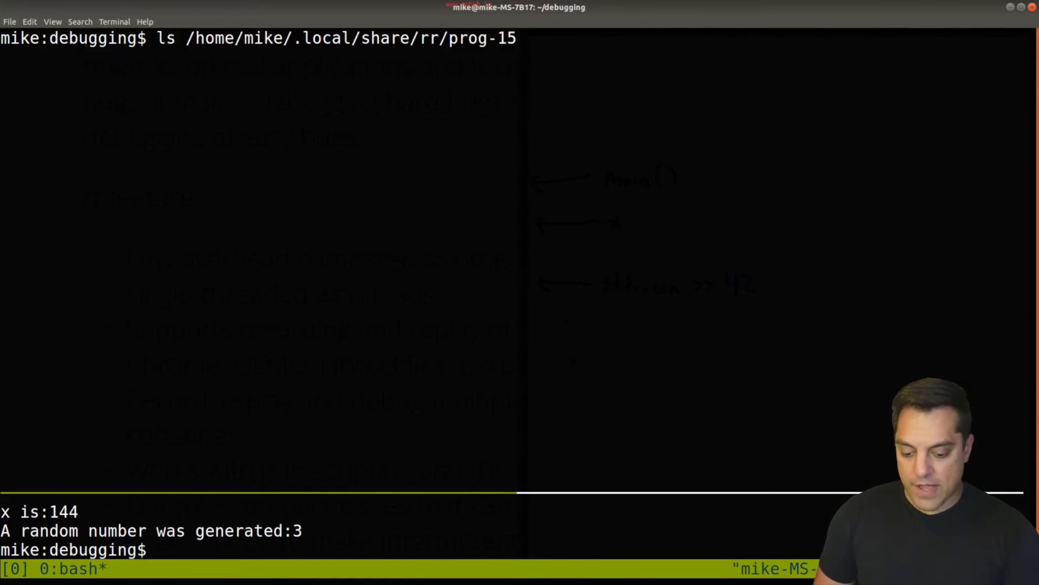
pyautogui.press('BackSpace')
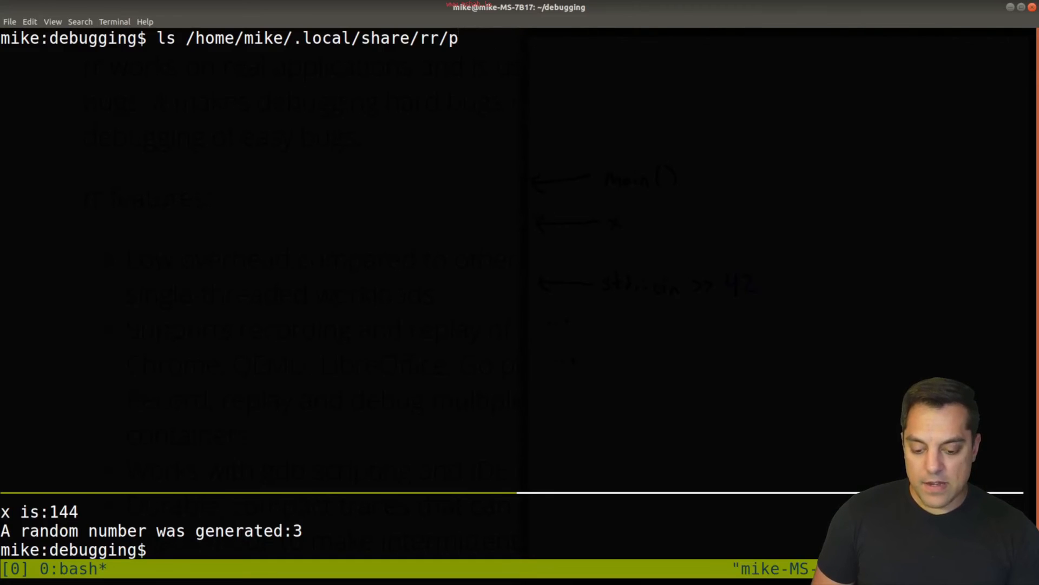
pyautogui.press('Backspace')
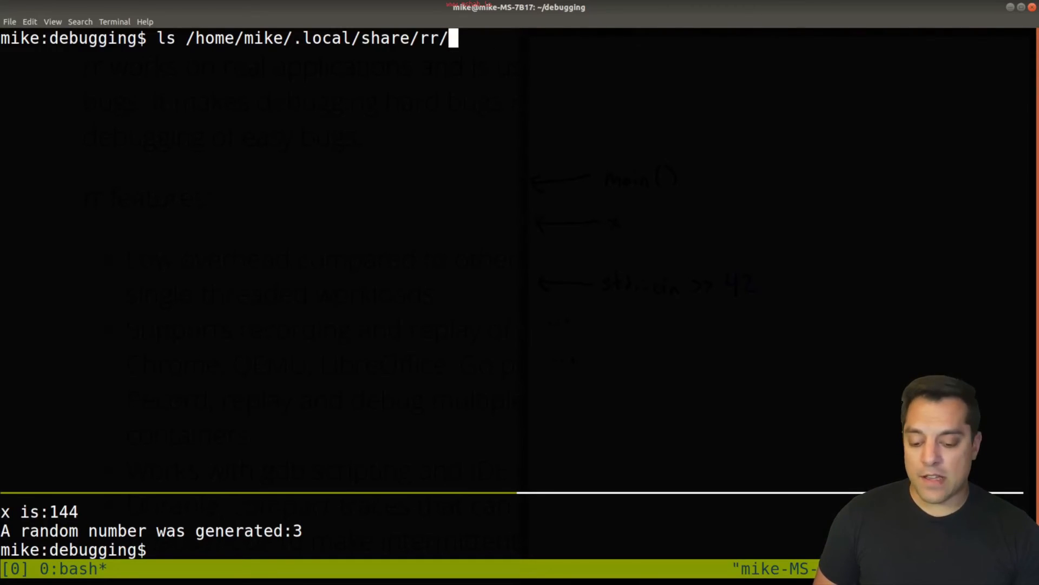
pyautogui.write('sudo')
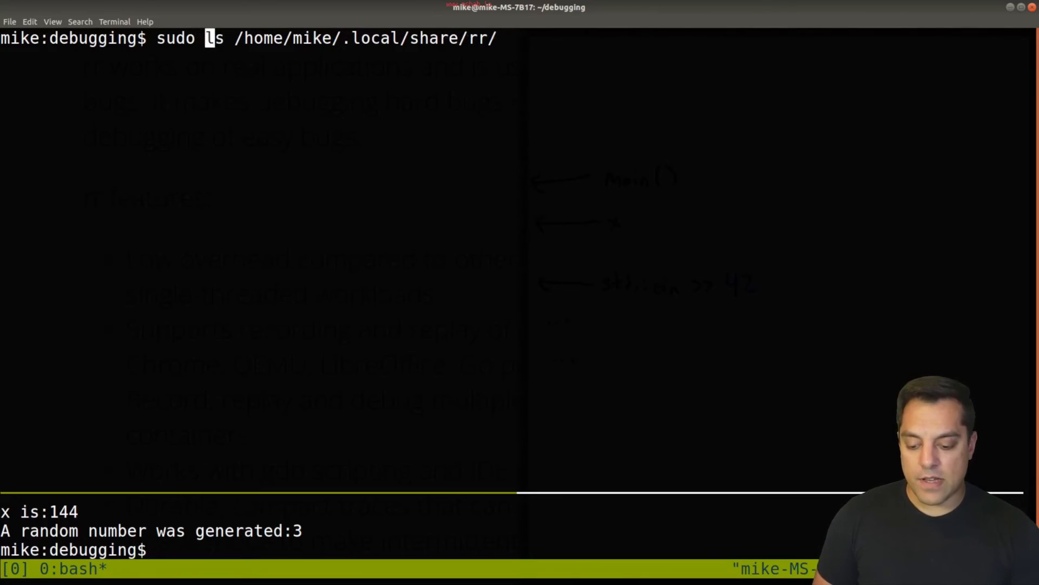
pyautogui.press('Return')
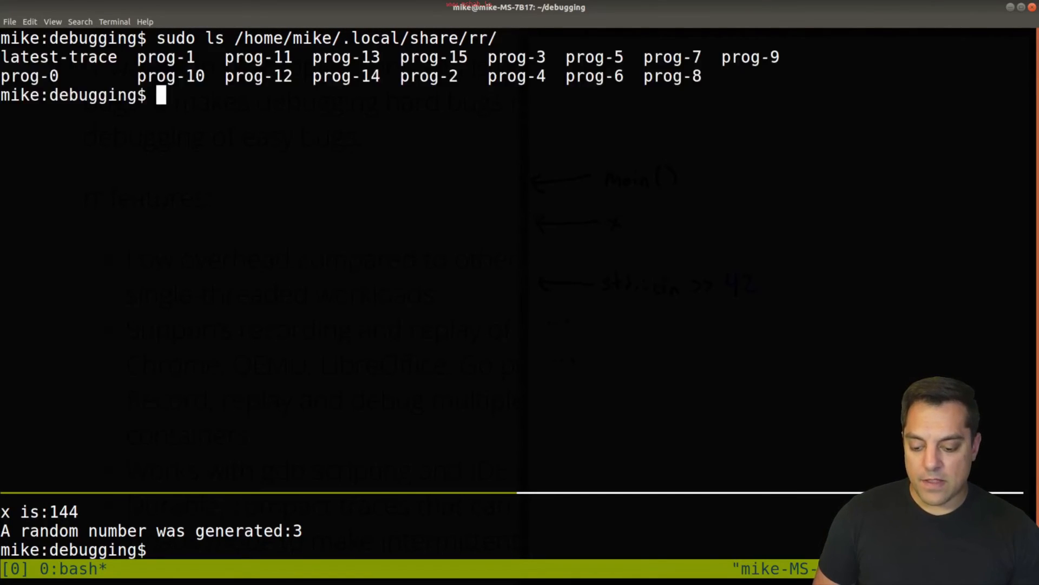